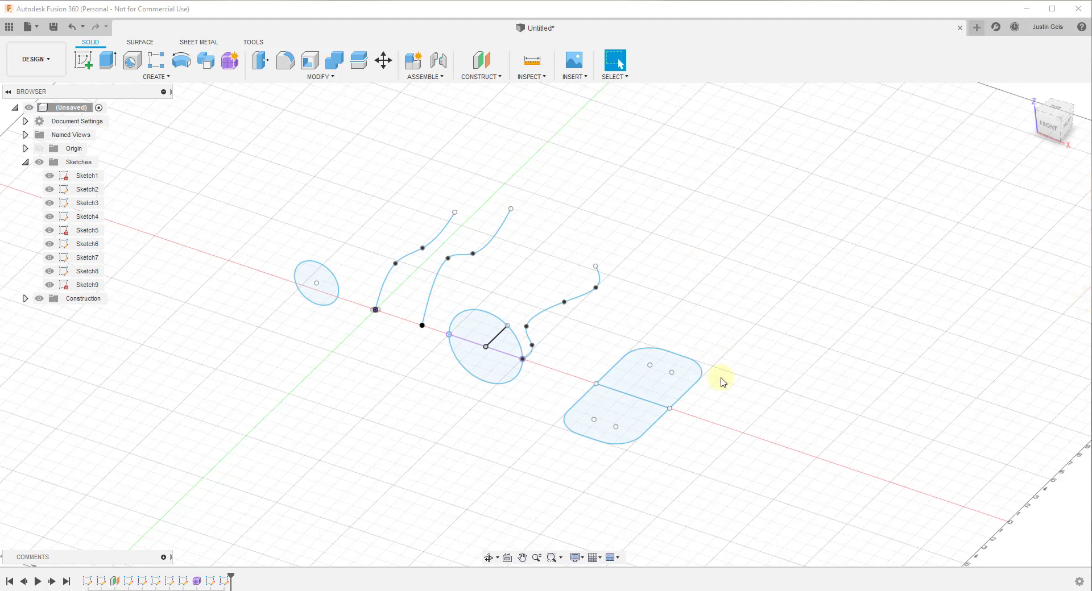
{"action": "mouse_move", "coordinate": [794, 417]}
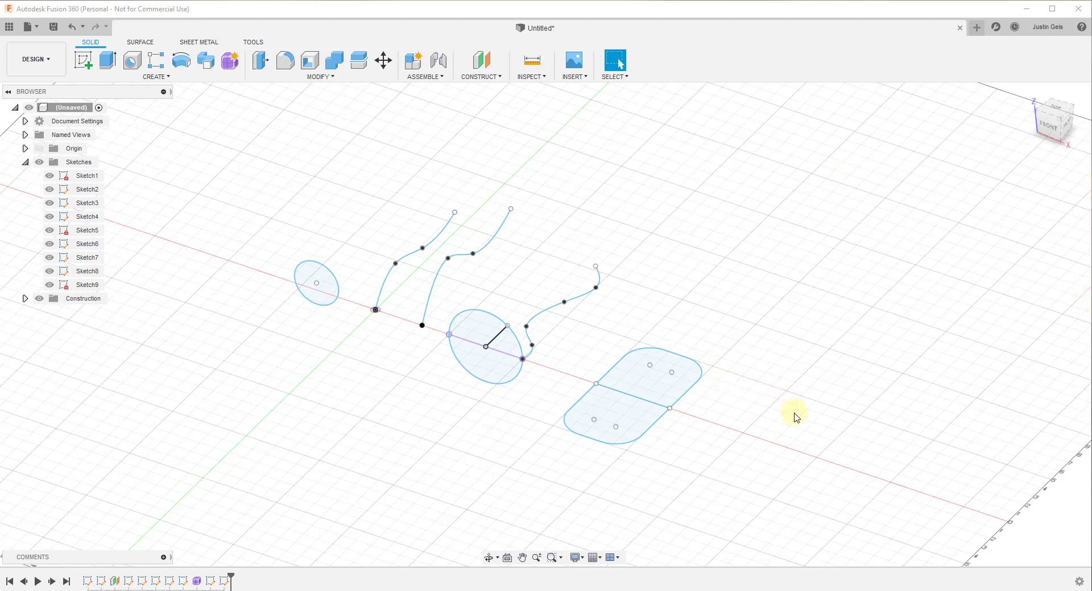
Extrude the small left circle into a solid cylinder about 4.996 in long.
{"action": "left_click", "coordinate": [141, 42]}
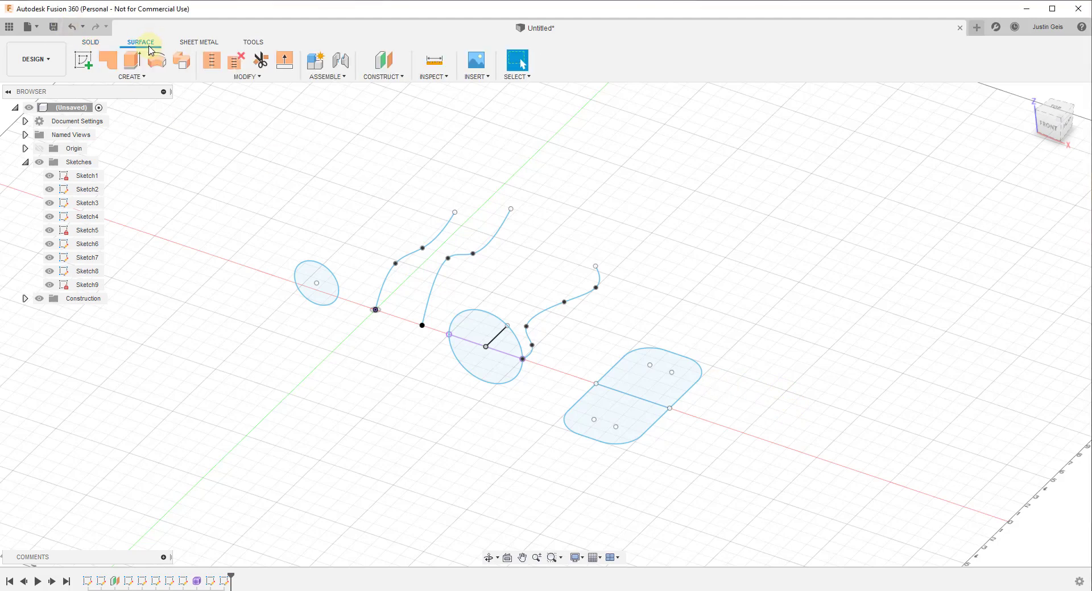
{"action": "left_click", "coordinate": [93, 41]}
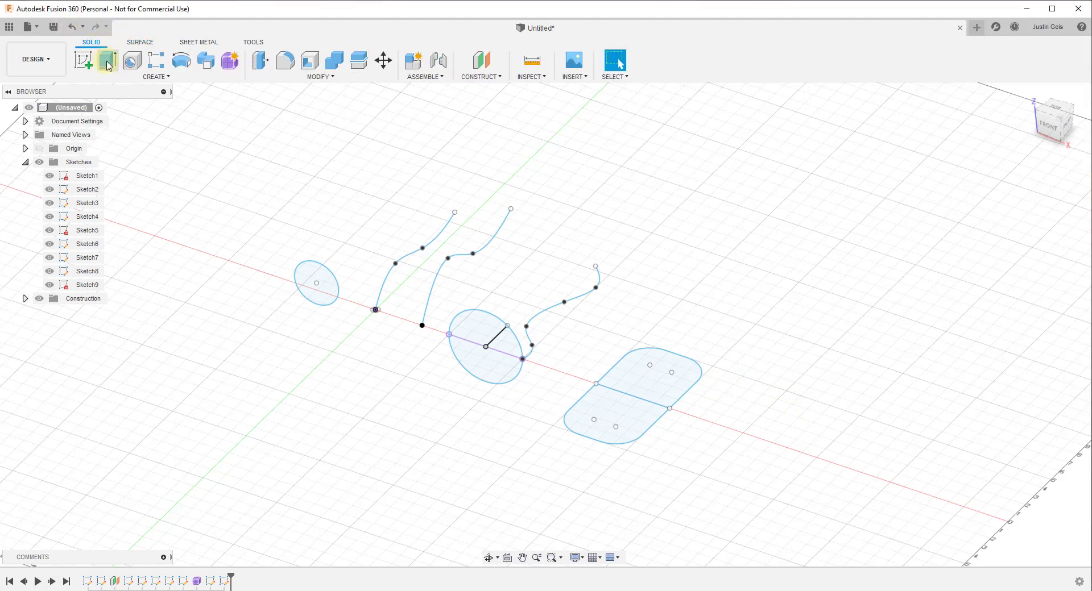
{"action": "mouse_move", "coordinate": [135, 73]}
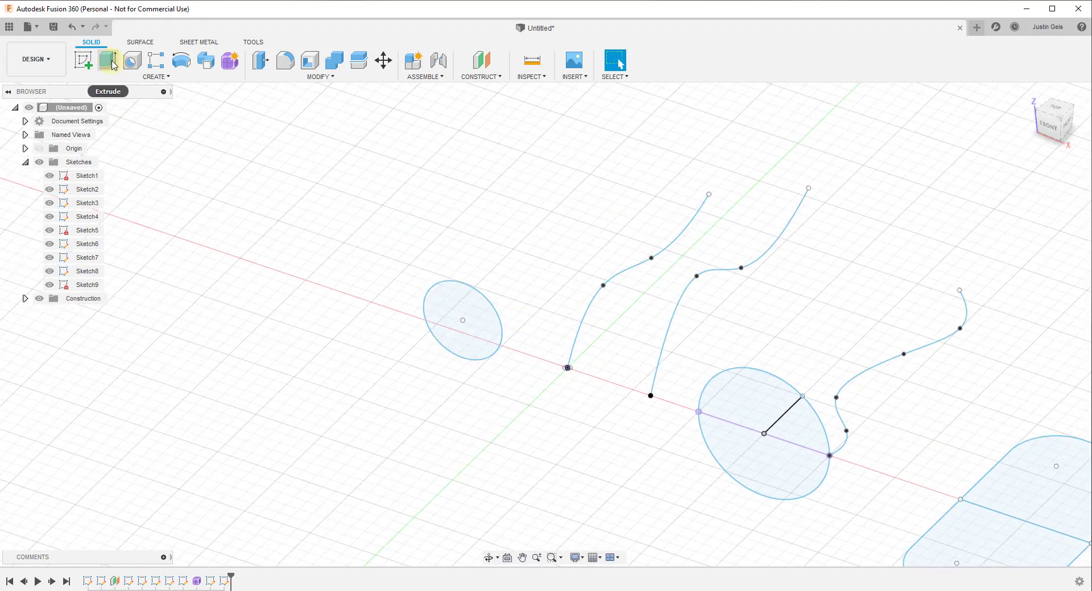
{"action": "left_click", "coordinate": [109, 57]}
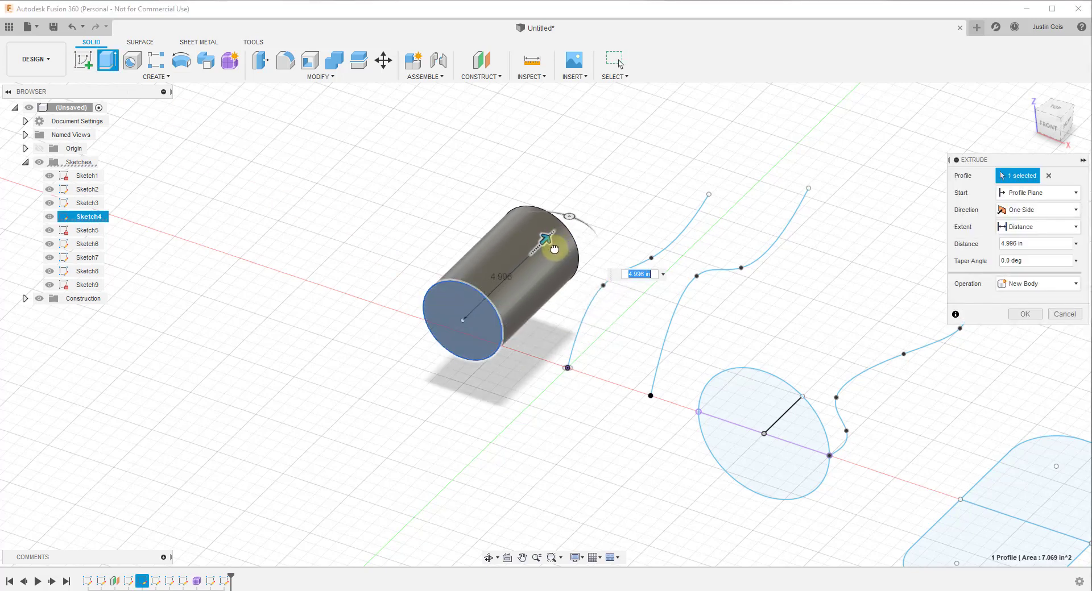
{"action": "mouse_move", "coordinate": [483, 331]}
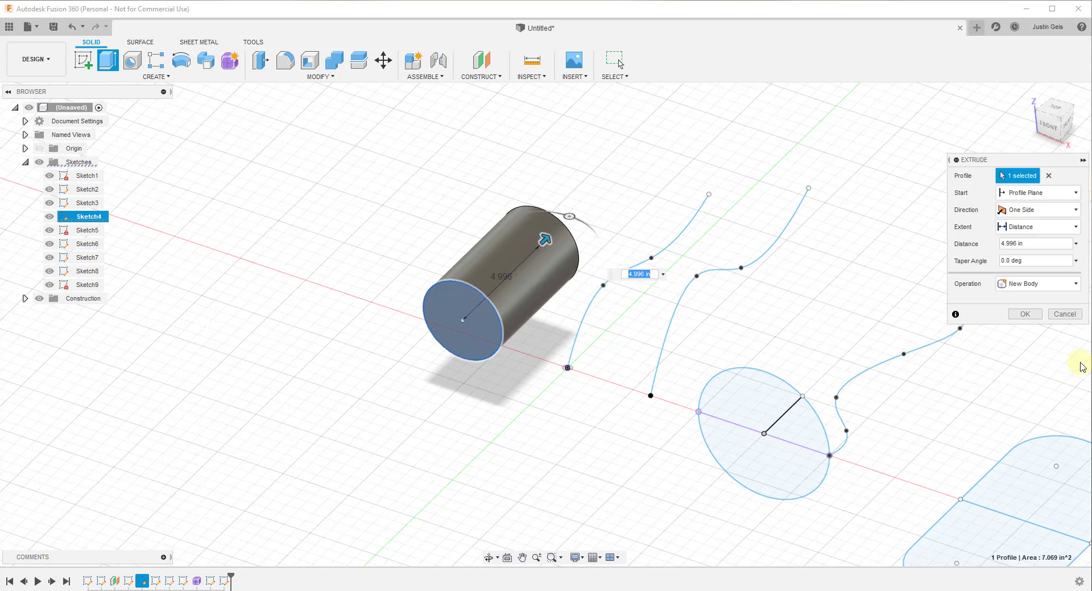
{"action": "left_click", "coordinate": [1024, 313]}
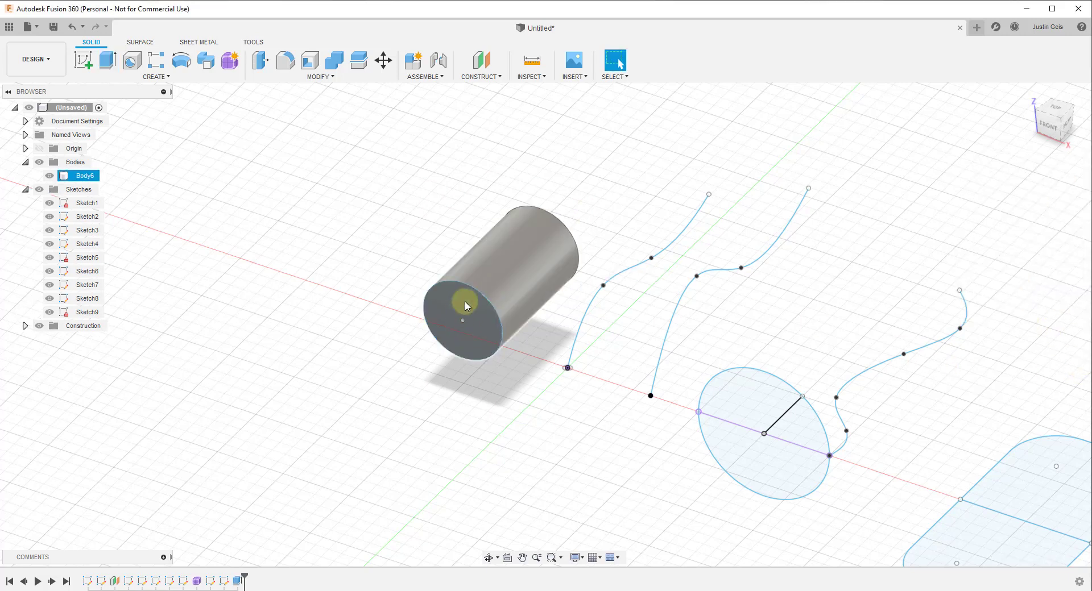
{"action": "left_click", "coordinate": [464, 303]}
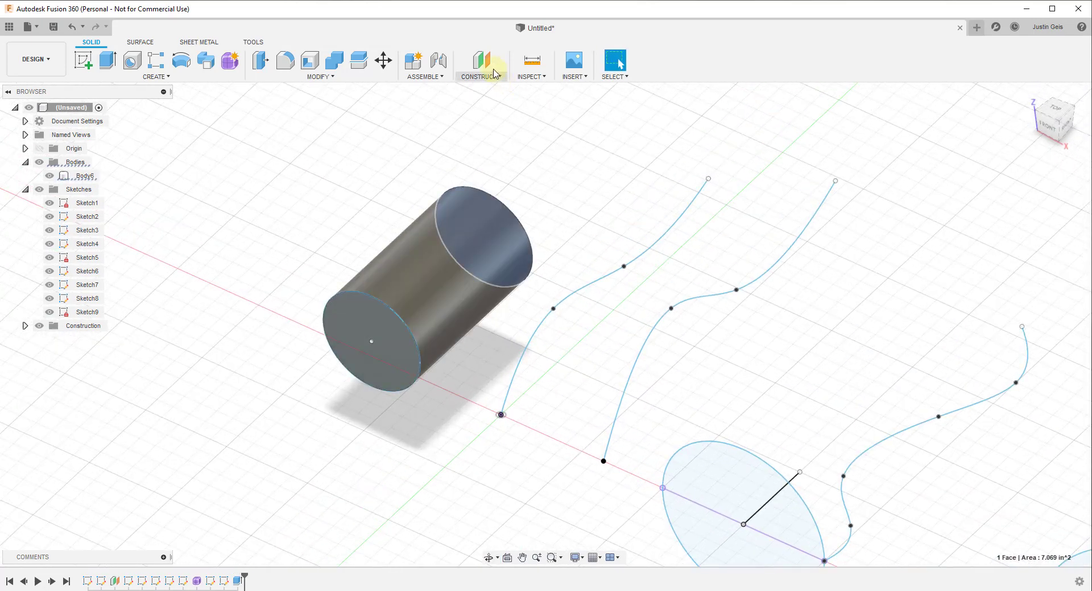
{"action": "left_click", "coordinate": [531, 64]}
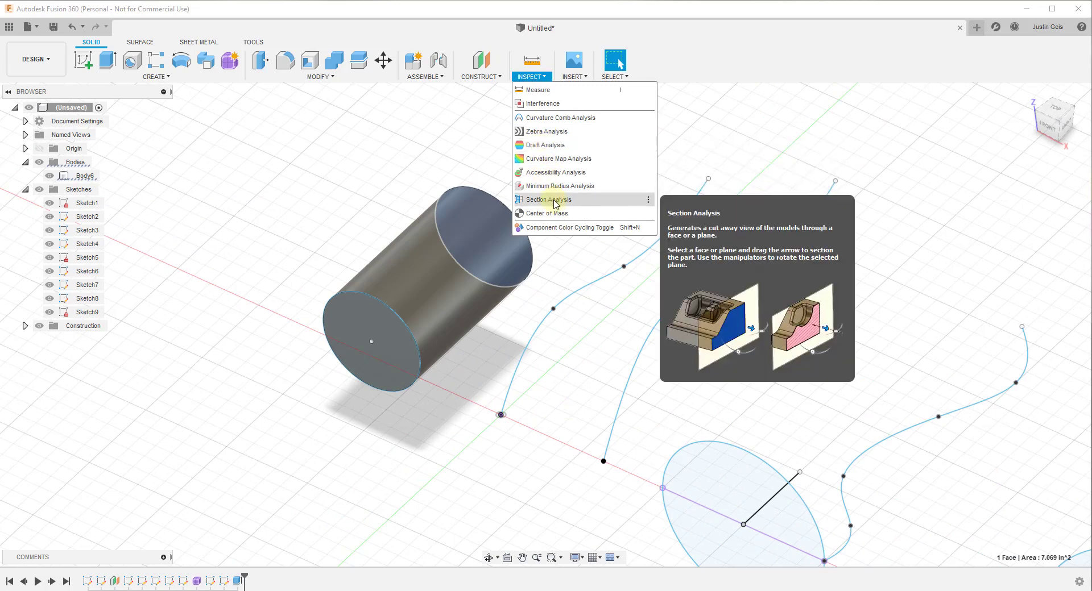
{"action": "left_click", "coordinate": [551, 200]}
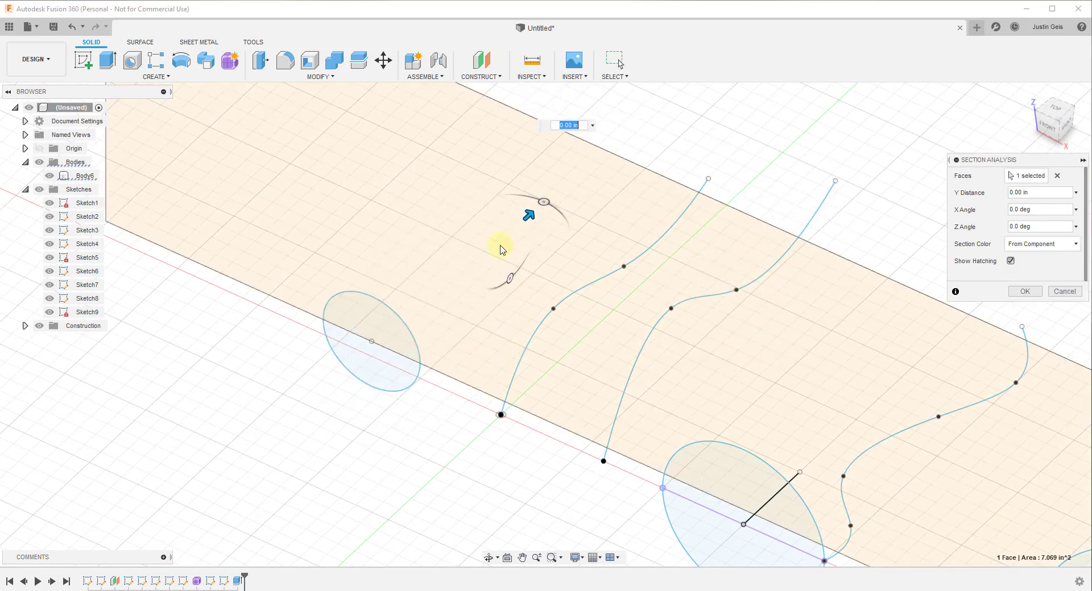
{"action": "left_click_drag", "start_coordinate": [501, 250], "coordinate": [539, 390]}
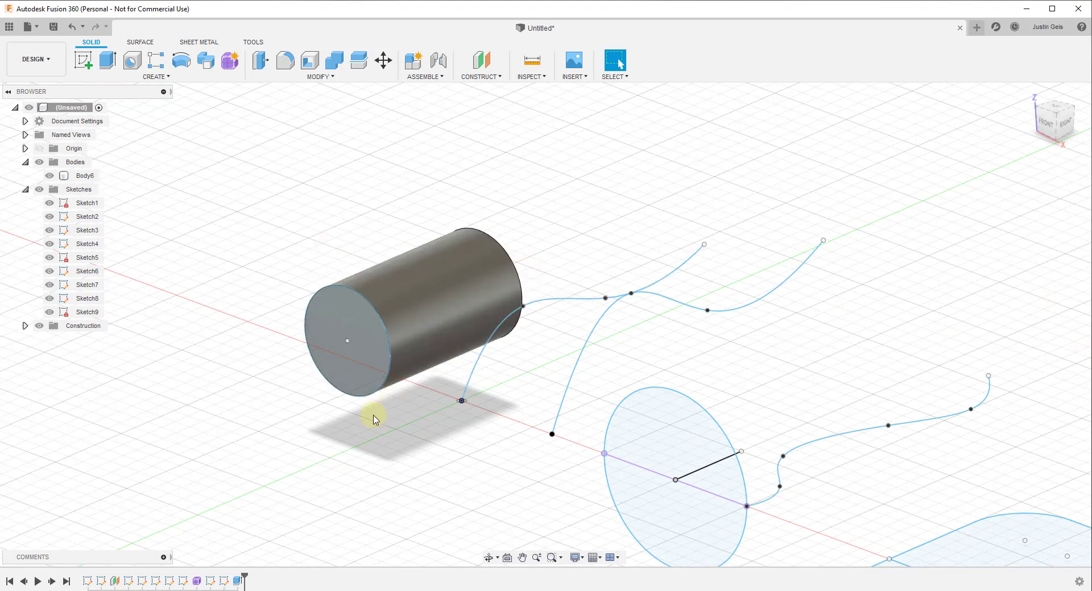
{"action": "mouse_move", "coordinate": [403, 395]}
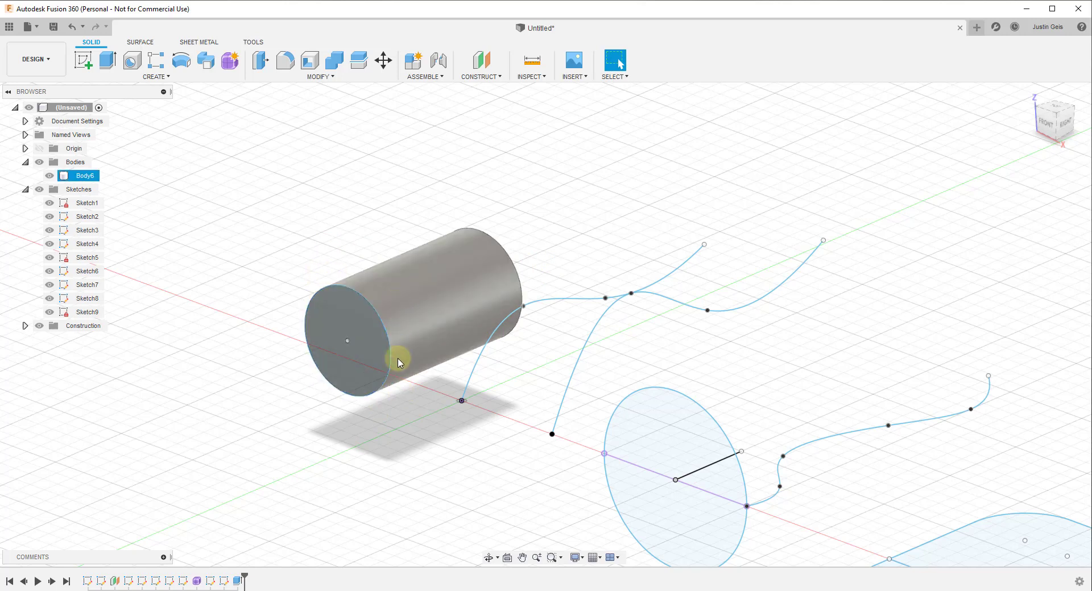
{"action": "mouse_move", "coordinate": [420, 355]}
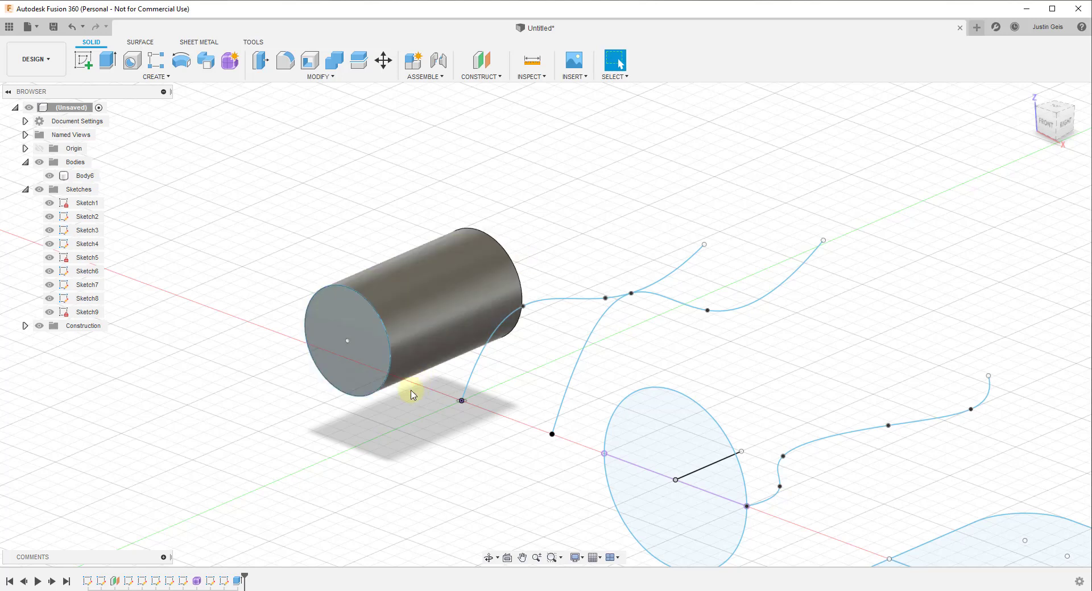
Delete the solid cylinder Body6 and start a surface extrude from the left circle.
{"action": "left_click", "coordinate": [423, 322]}
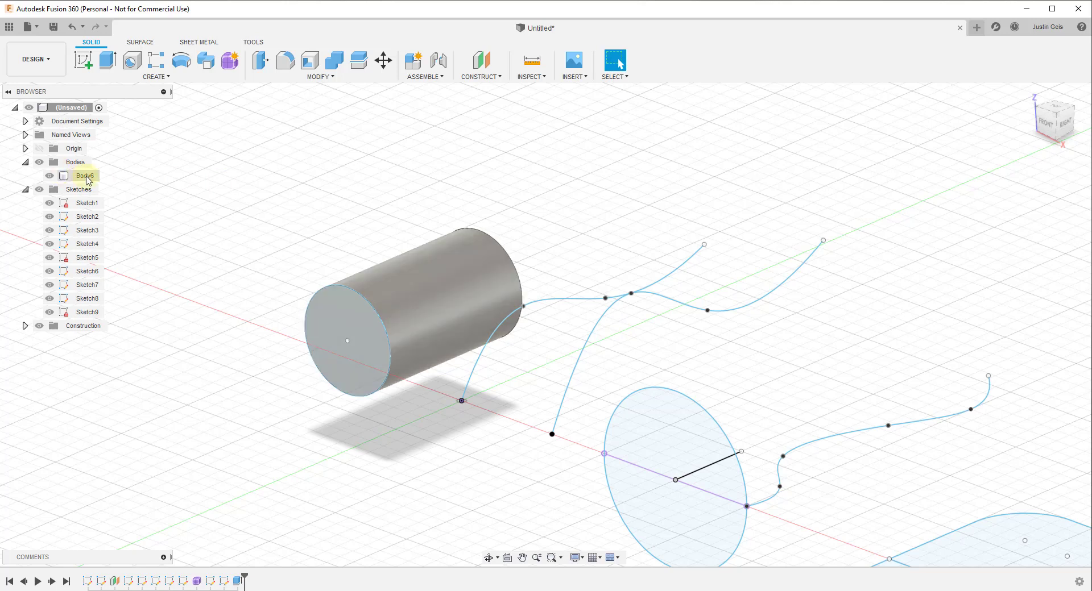
{"action": "left_click", "coordinate": [52, 175]}
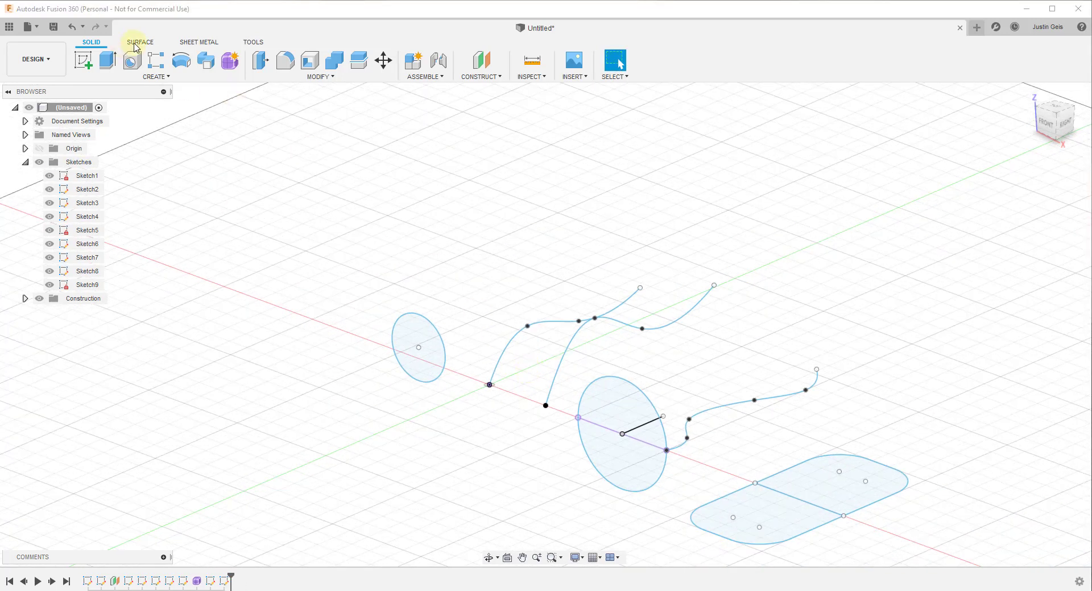
{"action": "left_click", "coordinate": [141, 41]}
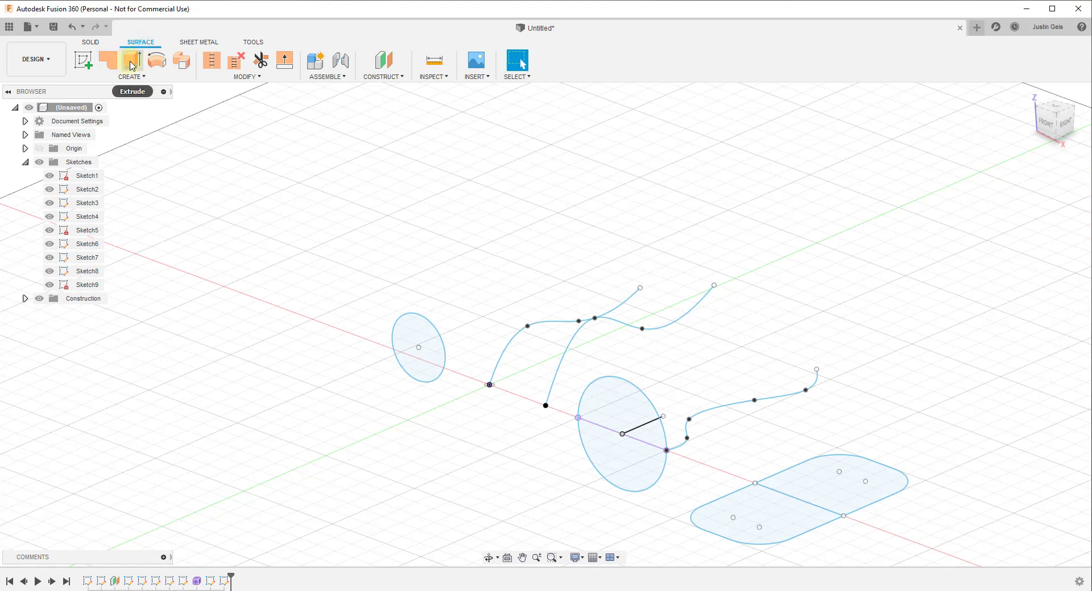
{"action": "left_click", "coordinate": [418, 335]}
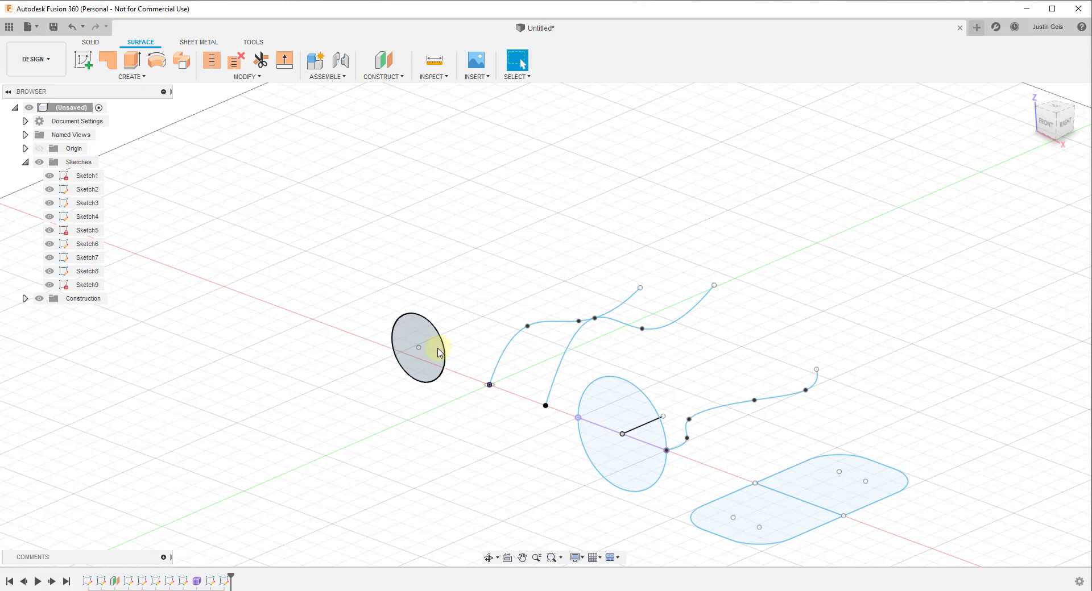
{"action": "mouse_move", "coordinate": [427, 343]}
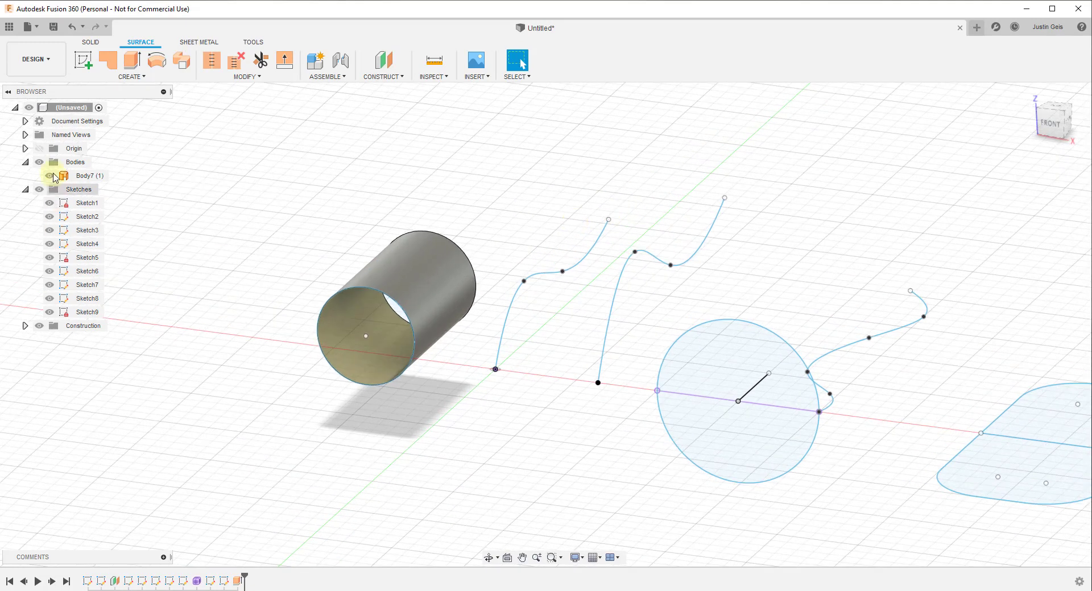
{"action": "left_click", "coordinate": [89, 176]}
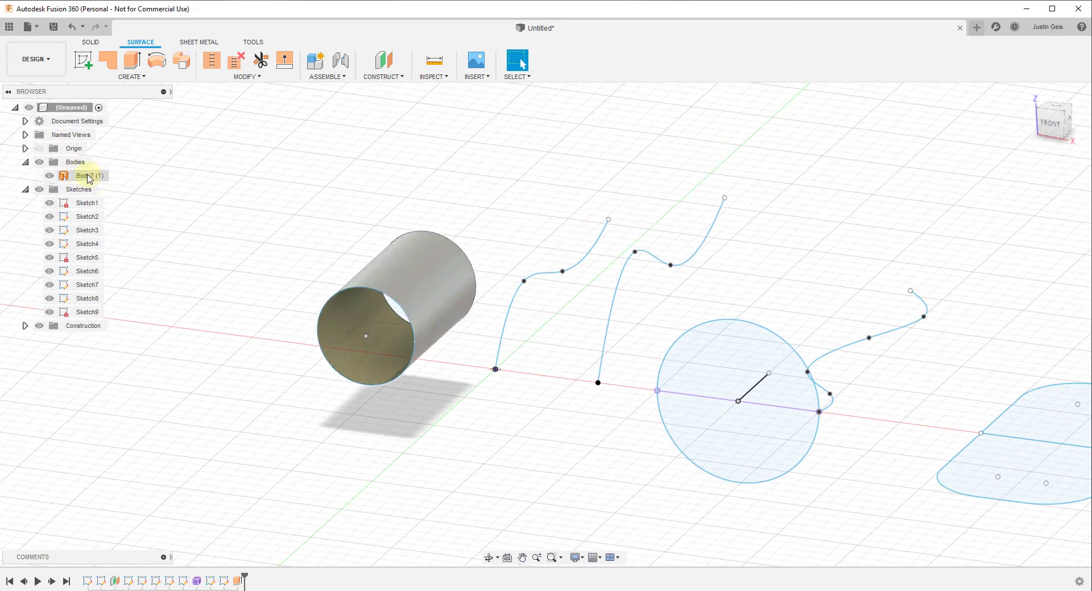
{"action": "left_click", "coordinate": [432, 66]}
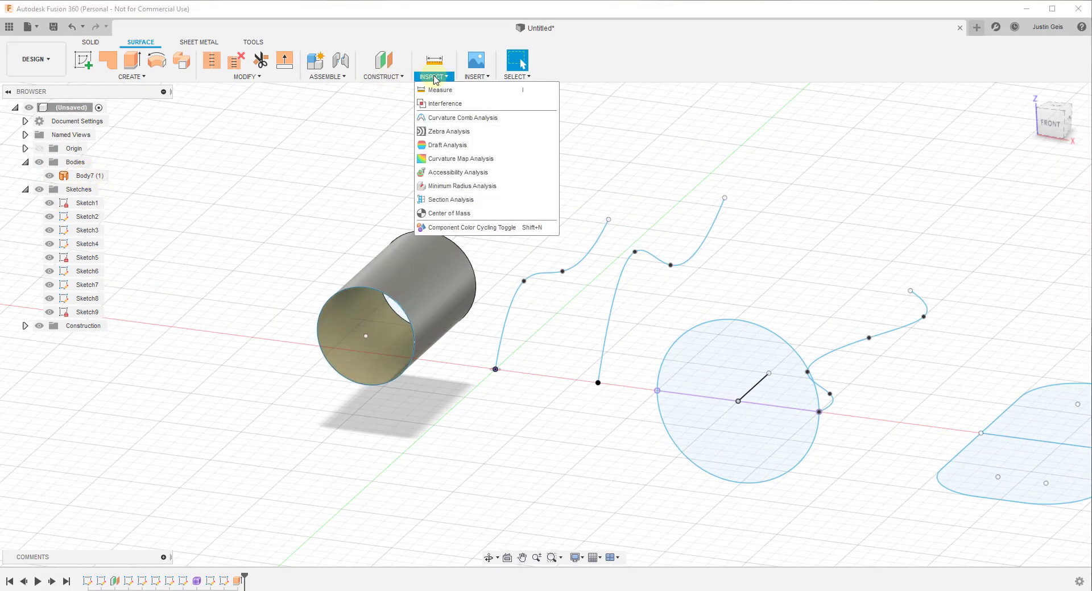
{"action": "left_click", "coordinate": [451, 199]}
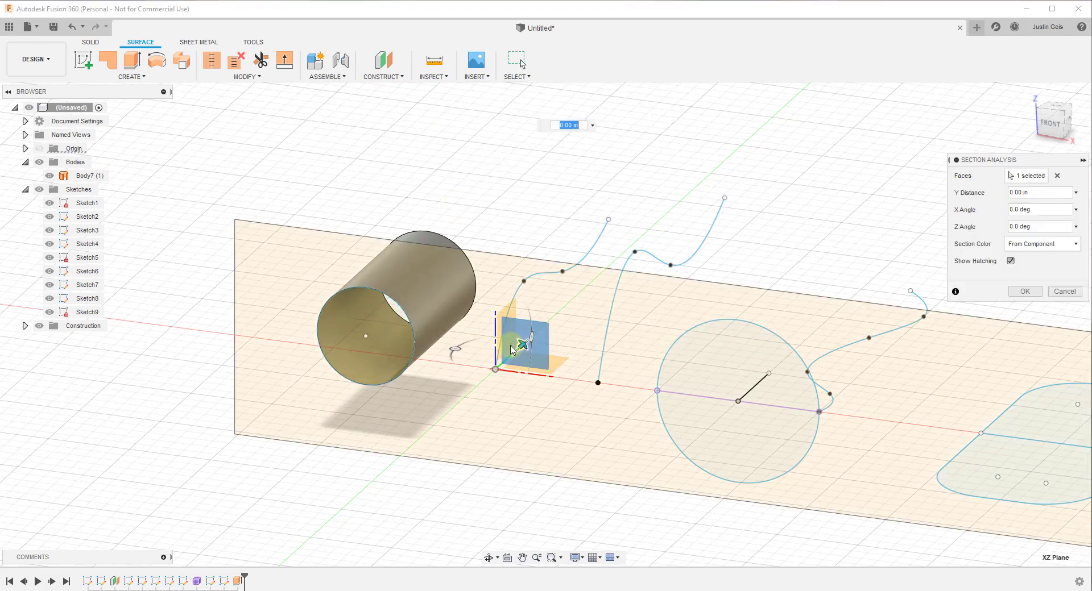
{"action": "left_click_drag", "start_coordinate": [520, 341], "coordinate": [550, 320]}
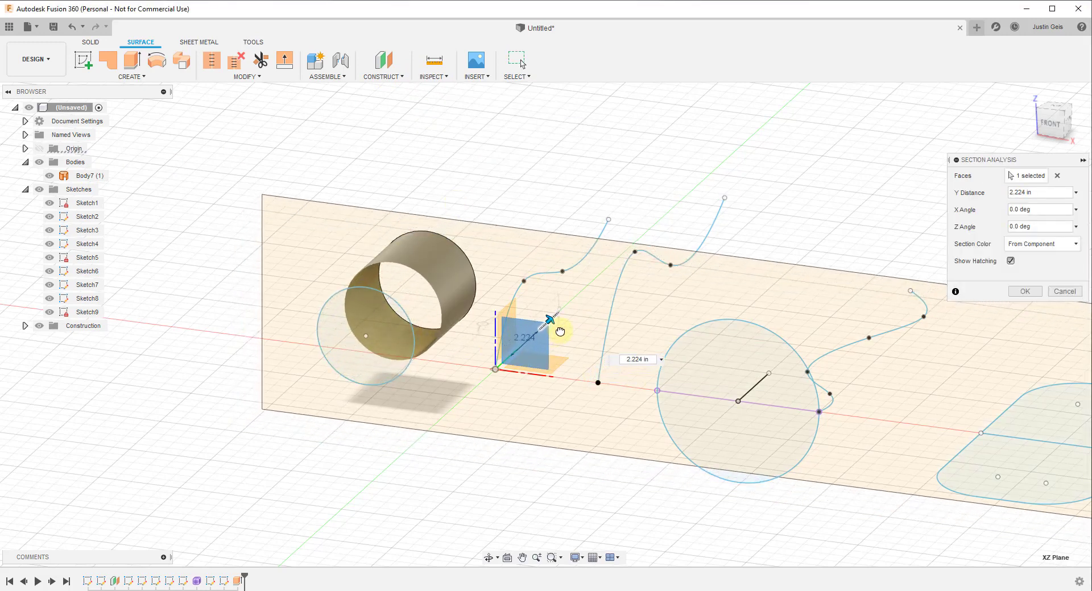
{"action": "left_click_drag", "start_coordinate": [553, 321], "coordinate": [546, 325]}
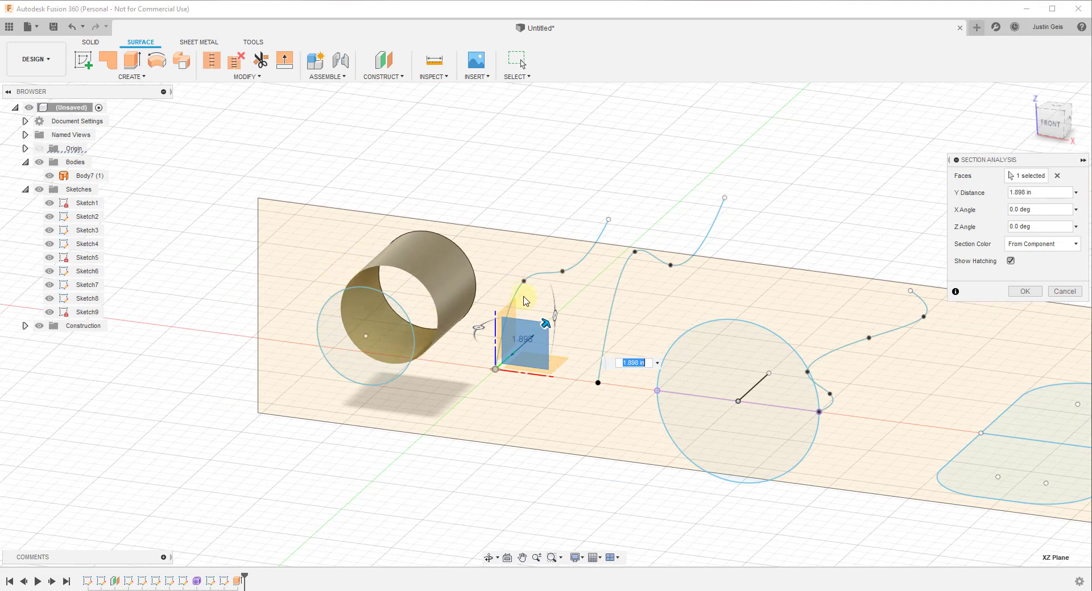
{"action": "mouse_move", "coordinate": [518, 289]}
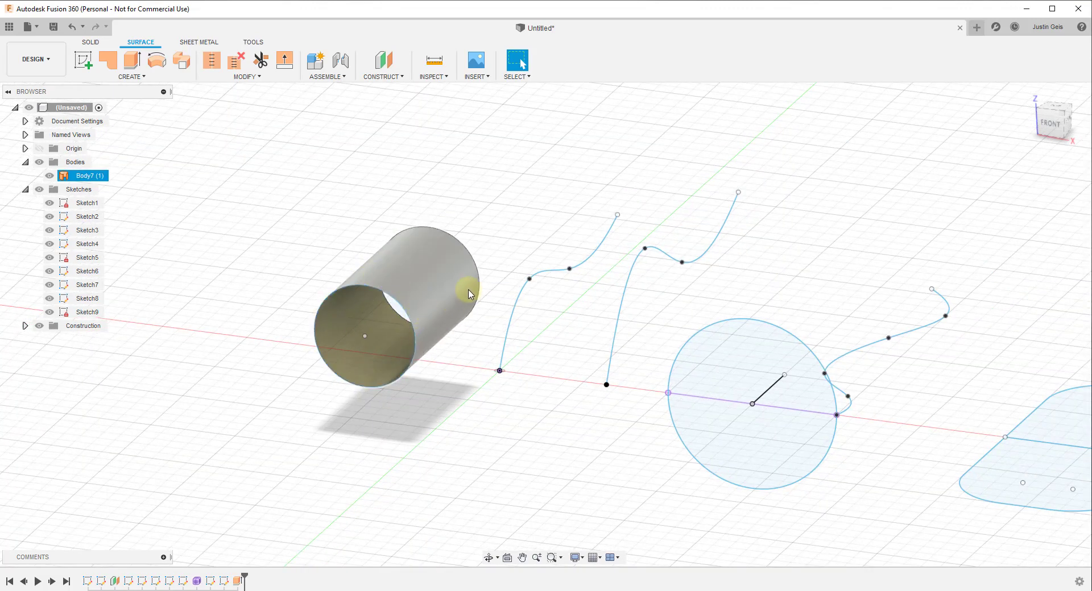
Thicken the cylindrical tube surface, dragging the arrow to set the wall thickness.
{"action": "left_click", "coordinate": [129, 75]}
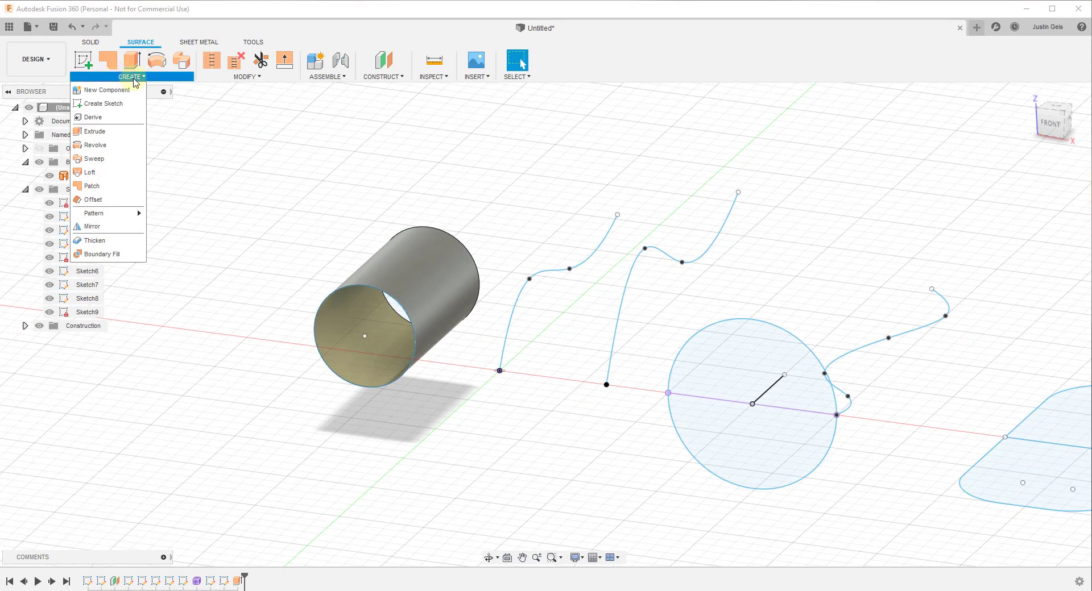
{"action": "mouse_move", "coordinate": [93, 240]}
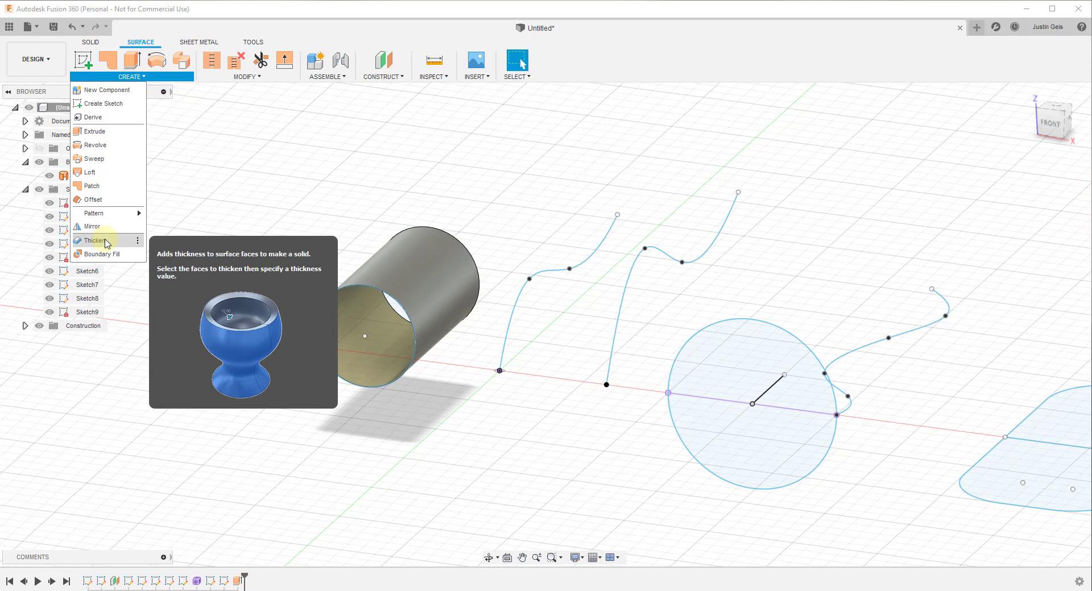
{"action": "left_click", "coordinate": [94, 240]}
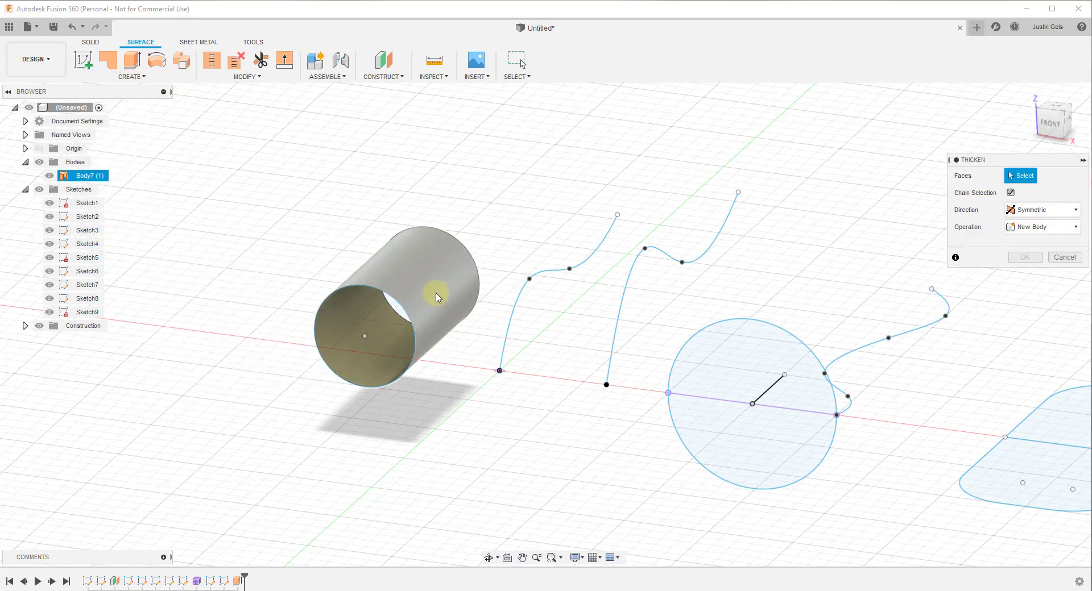
{"action": "mouse_move", "coordinate": [409, 274]}
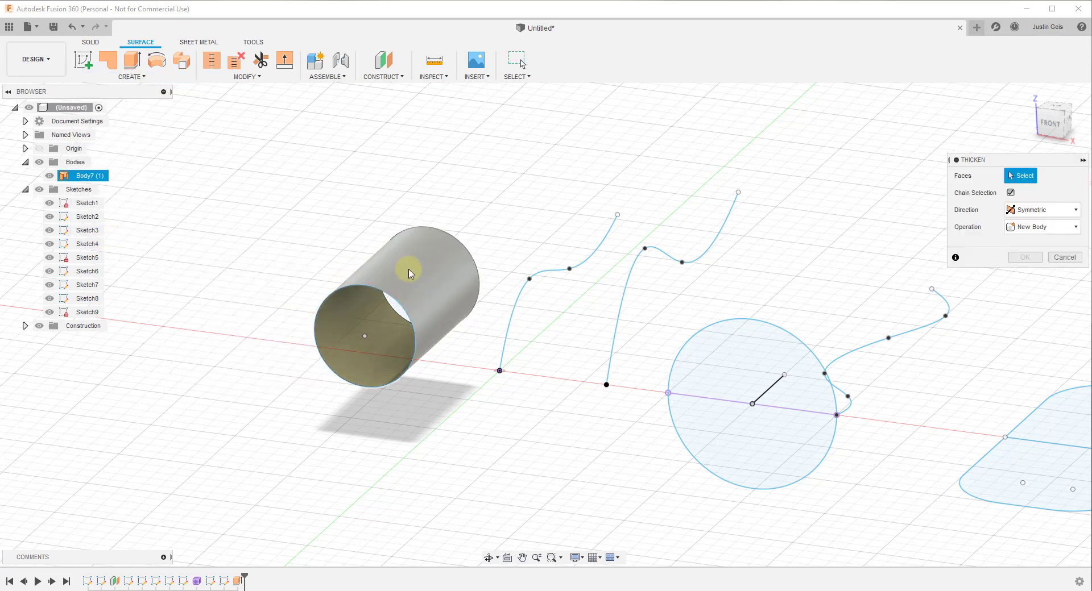
{"action": "left_click", "coordinate": [407, 272]}
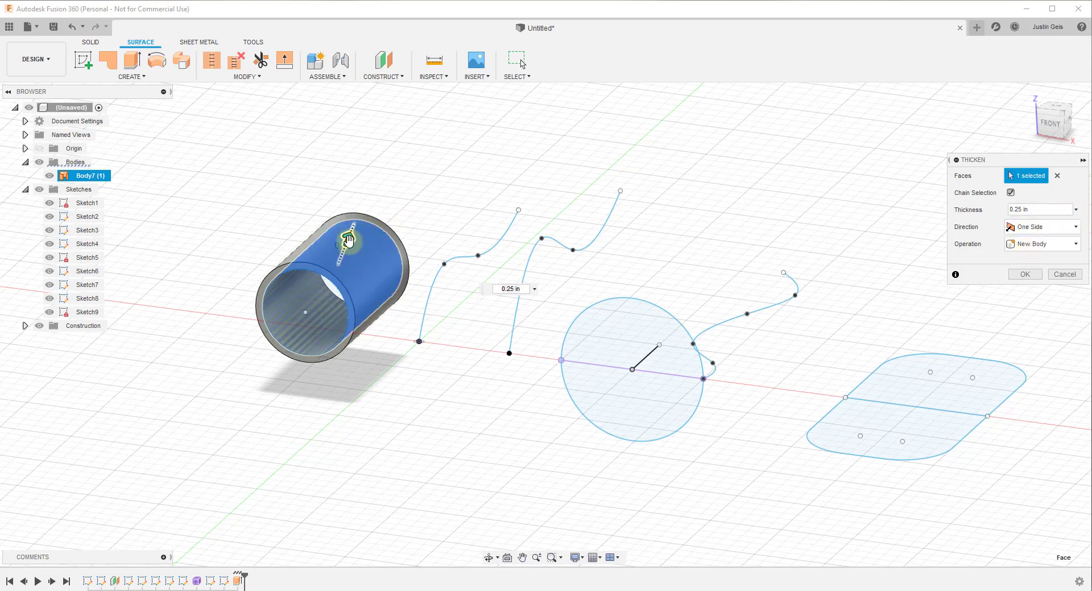
{"action": "left_click_drag", "start_coordinate": [348, 241], "coordinate": [376, 205]}
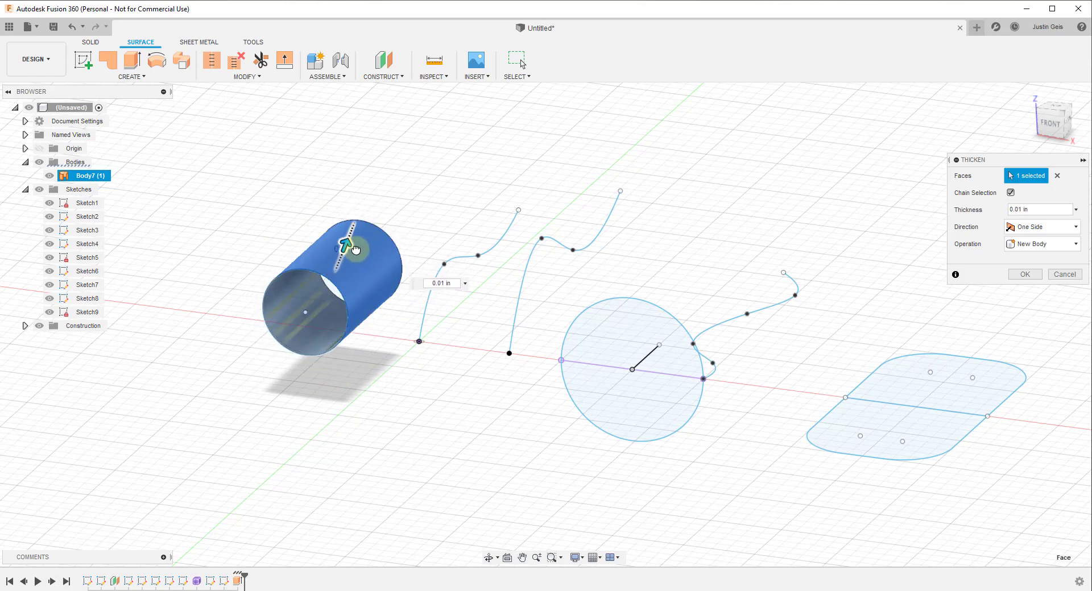
{"action": "left_click_drag", "start_coordinate": [346, 242], "coordinate": [350, 245]}
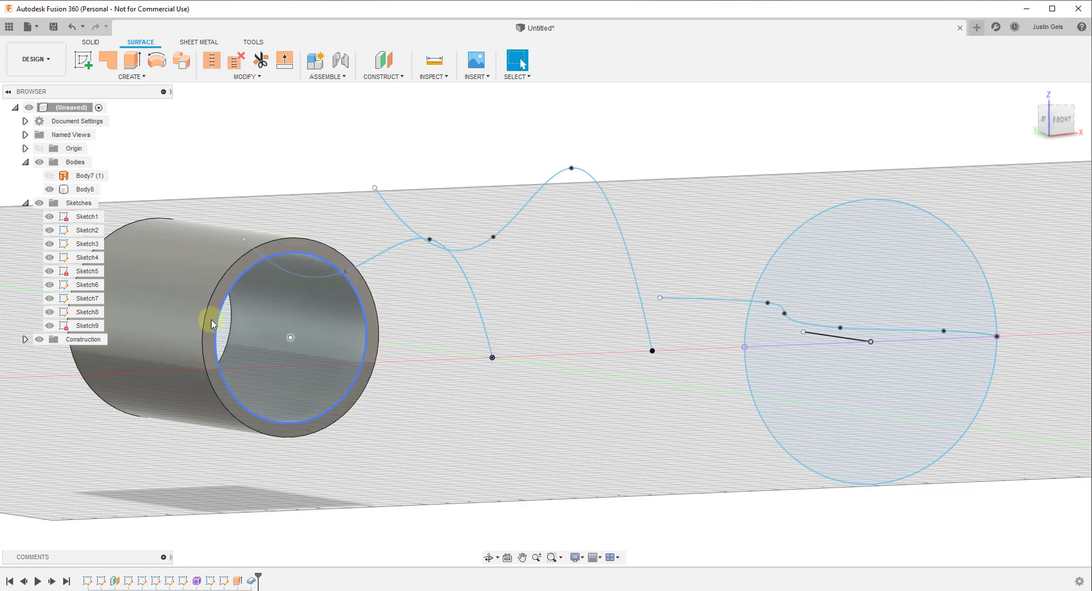
{"action": "left_click", "coordinate": [85, 189]}
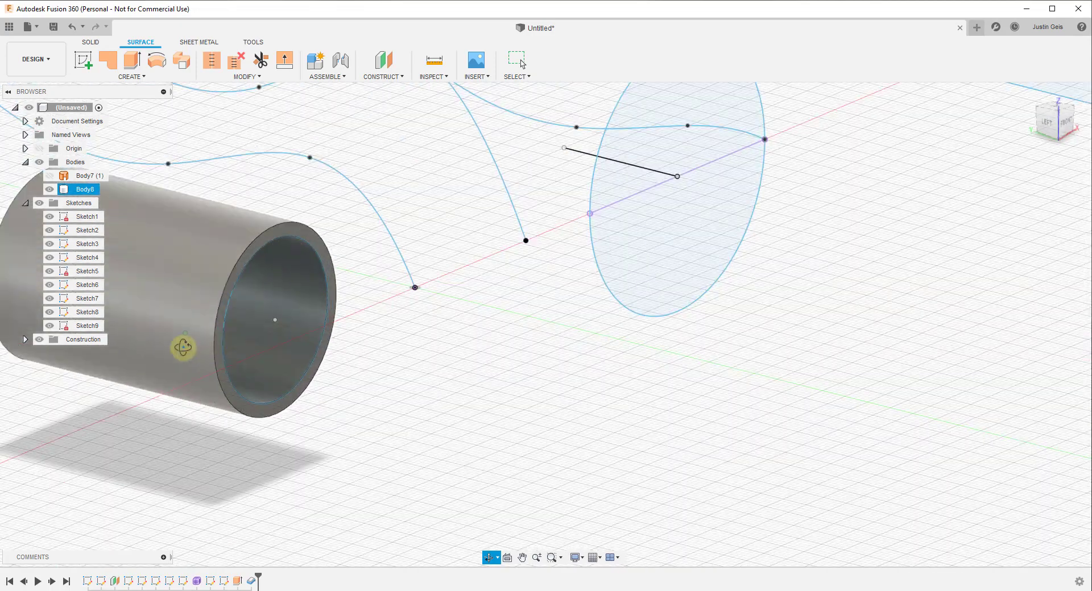
{"action": "left_click", "coordinate": [432, 77]}
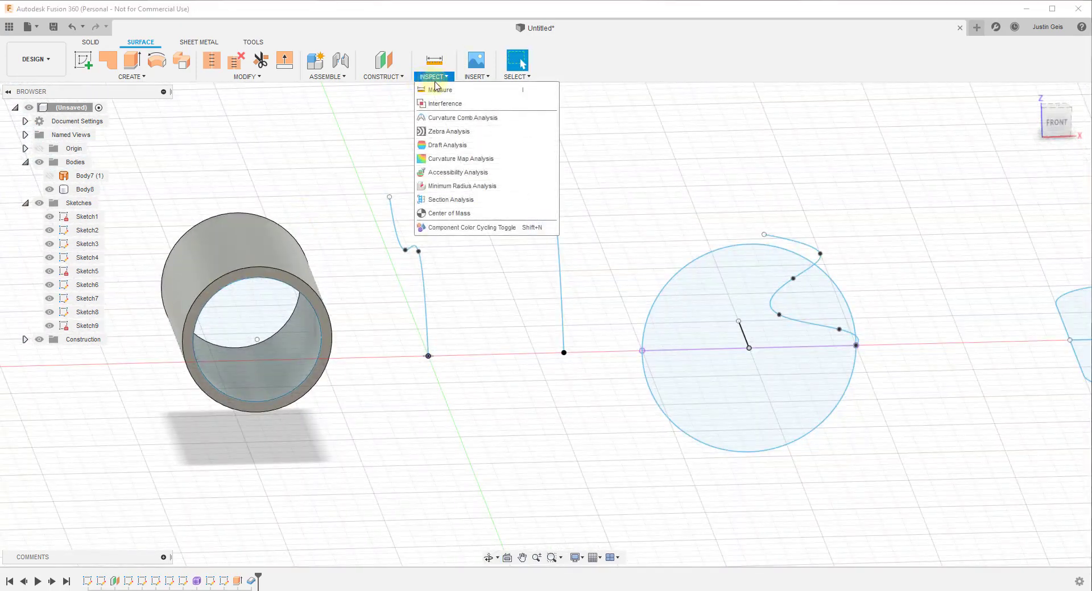
{"action": "left_click", "coordinate": [449, 199]}
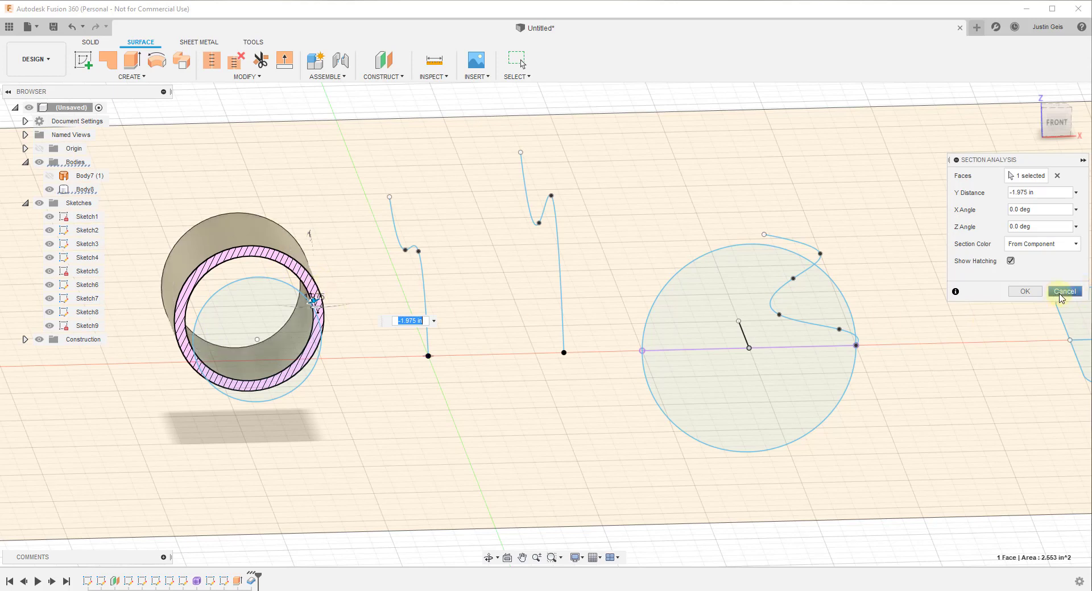
{"action": "left_click", "coordinate": [1064, 292]}
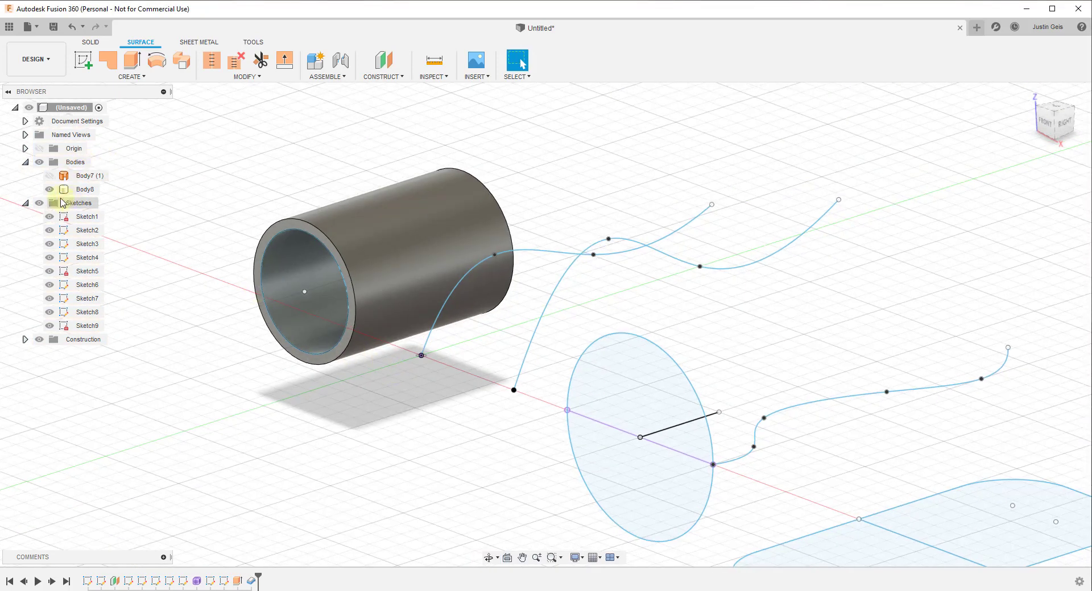
{"action": "left_click", "coordinate": [39, 176]}
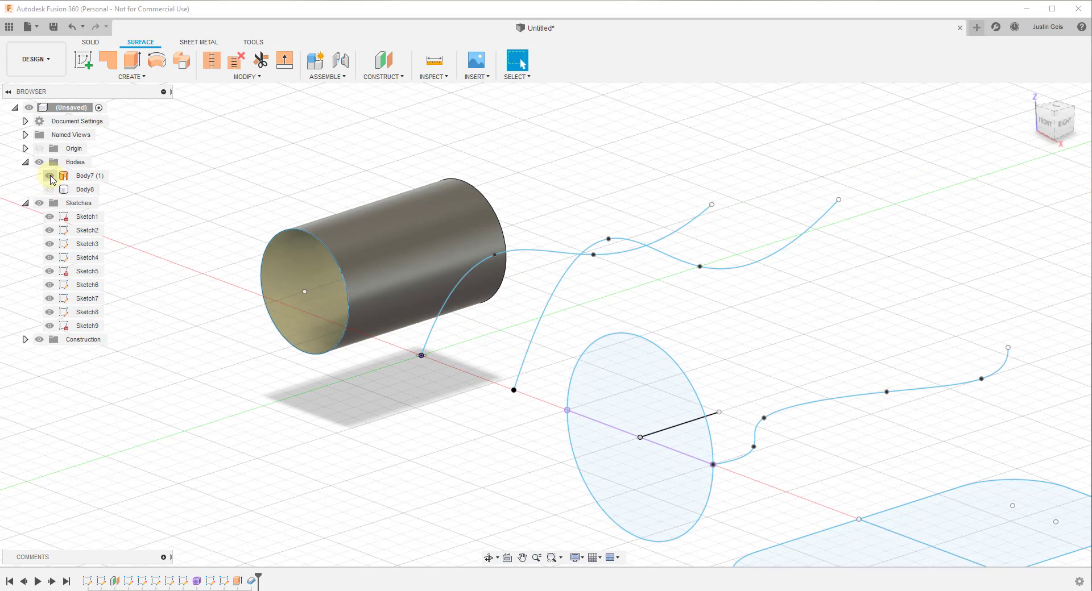
{"action": "left_click", "coordinate": [37, 175]}
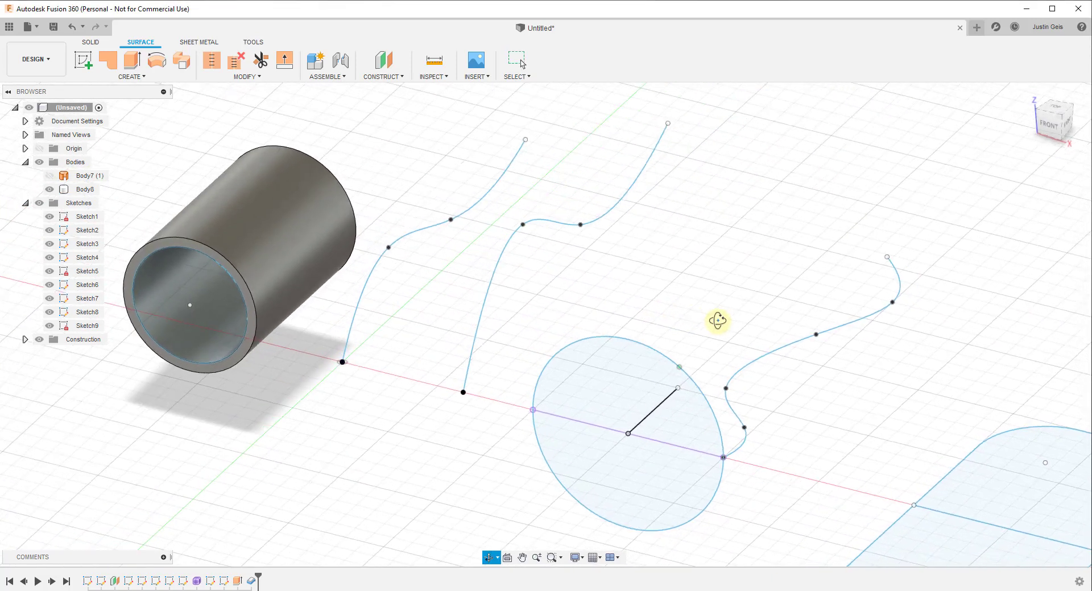
Extrude the wavy spline into a curved surface sheet and orbit to view it.
{"action": "left_click", "coordinate": [130, 76]}
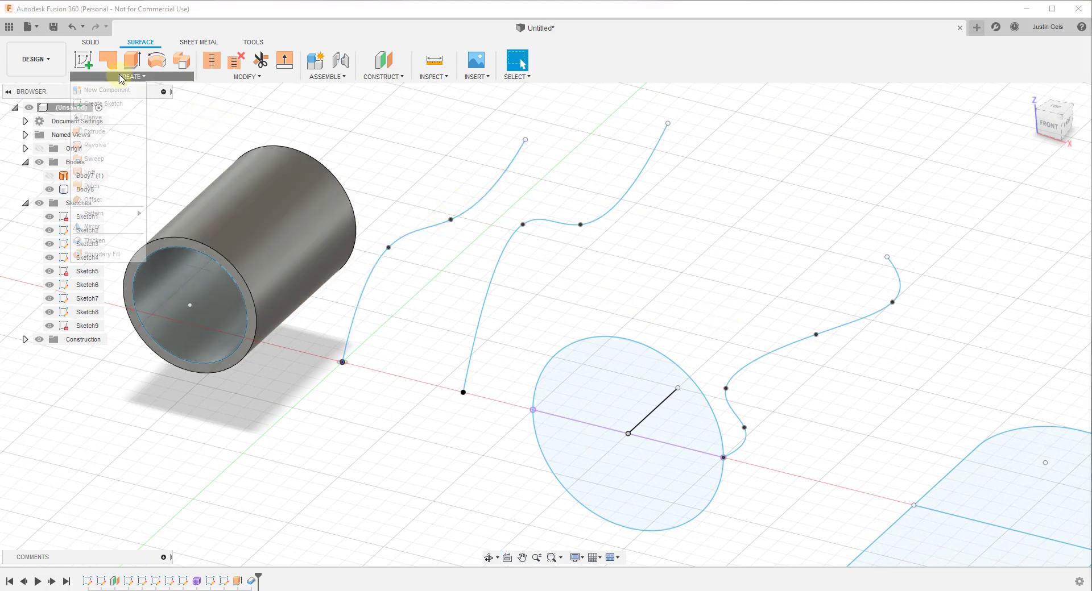
{"action": "left_click", "coordinate": [90, 171]}
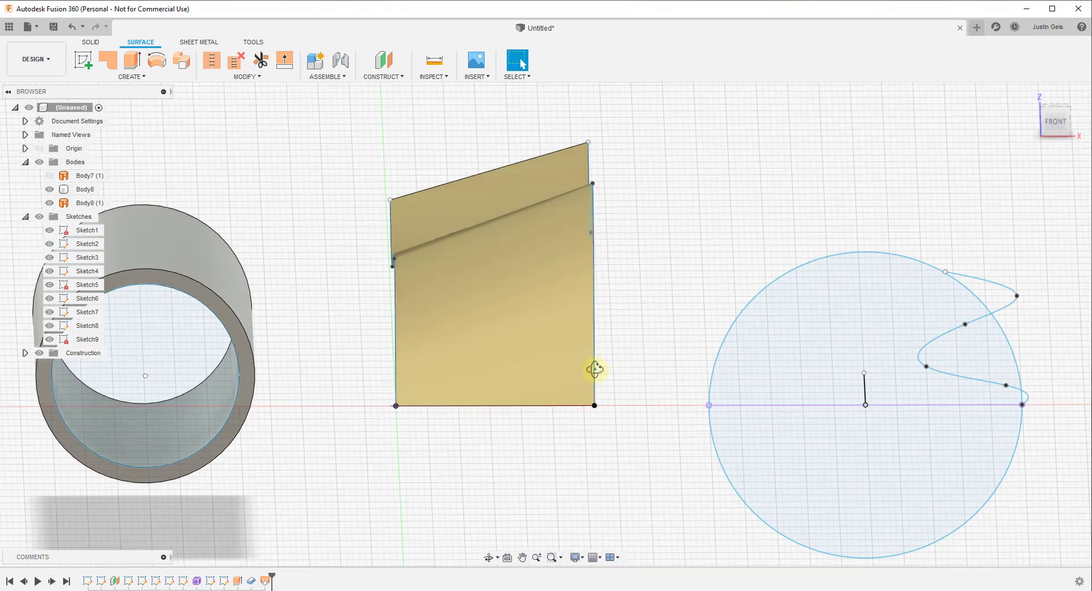
{"action": "left_click_drag", "start_coordinate": [595, 369], "coordinate": [866, 258]}
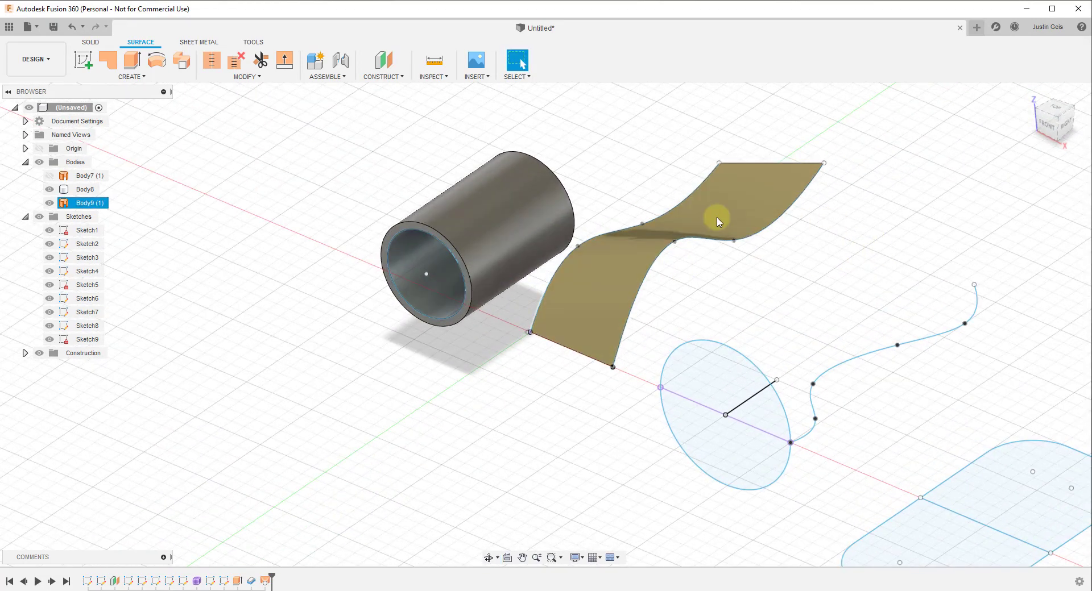
{"action": "mouse_move", "coordinate": [735, 225]}
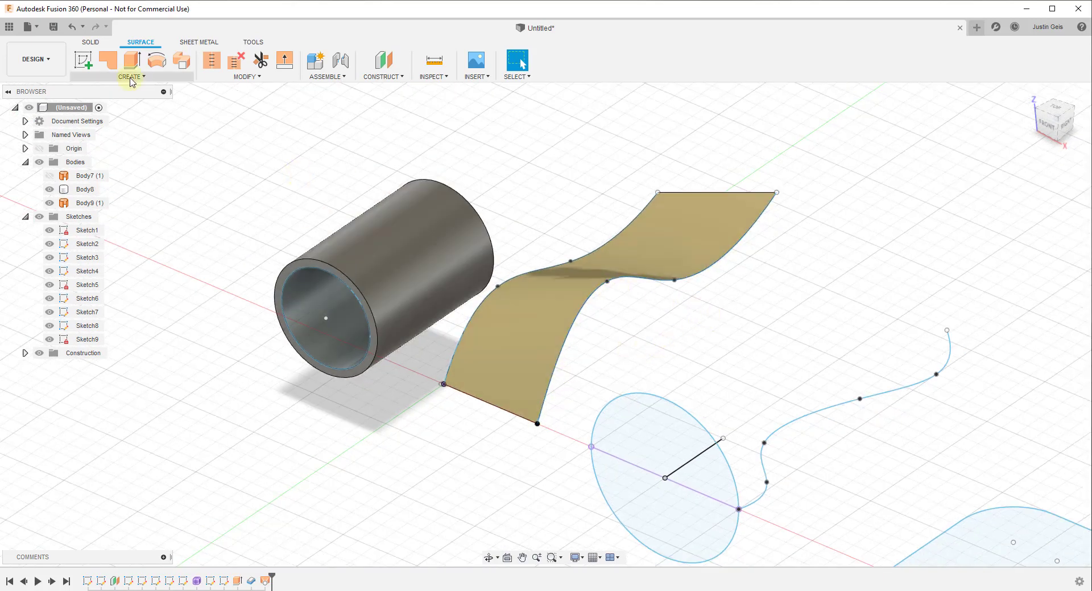
Thicken the wavy ribbon face into a solid curved plate by dragging the arrow.
{"action": "left_click", "coordinate": [130, 76]}
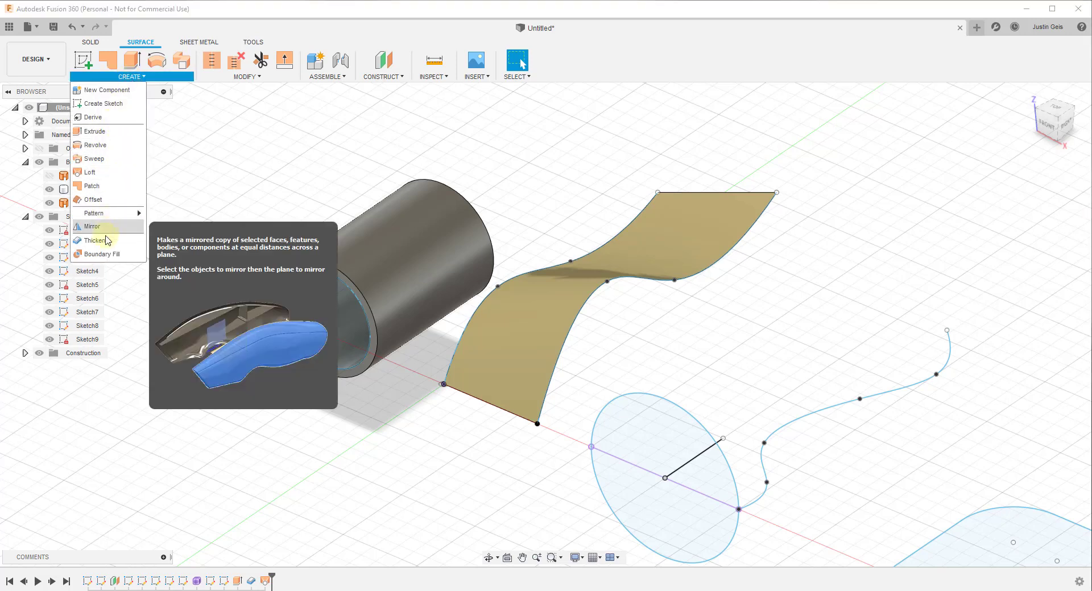
{"action": "left_click", "coordinate": [92, 240]}
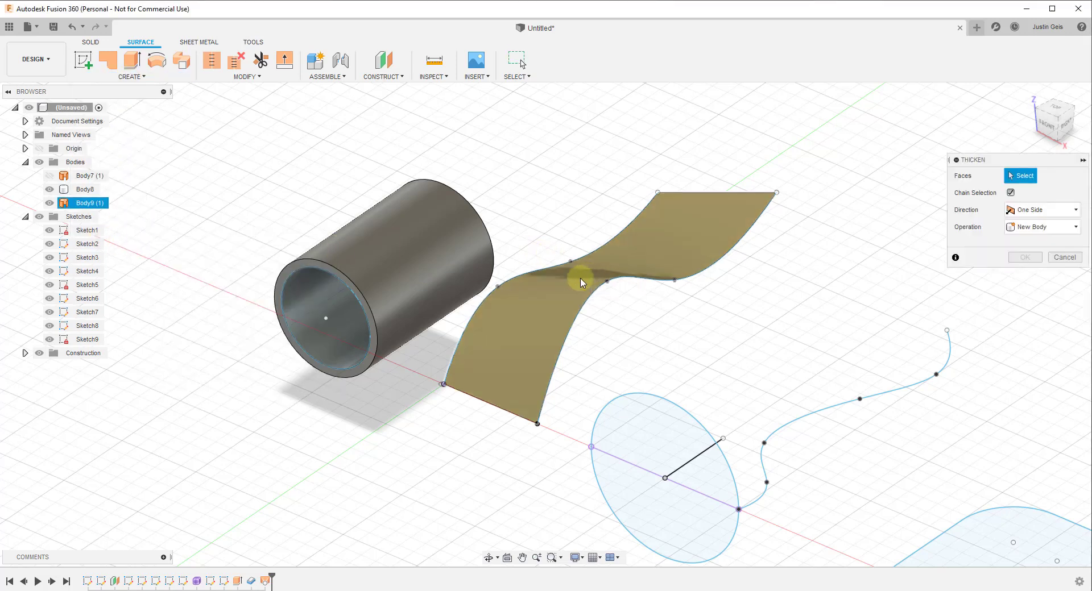
{"action": "left_click", "coordinate": [580, 282]}
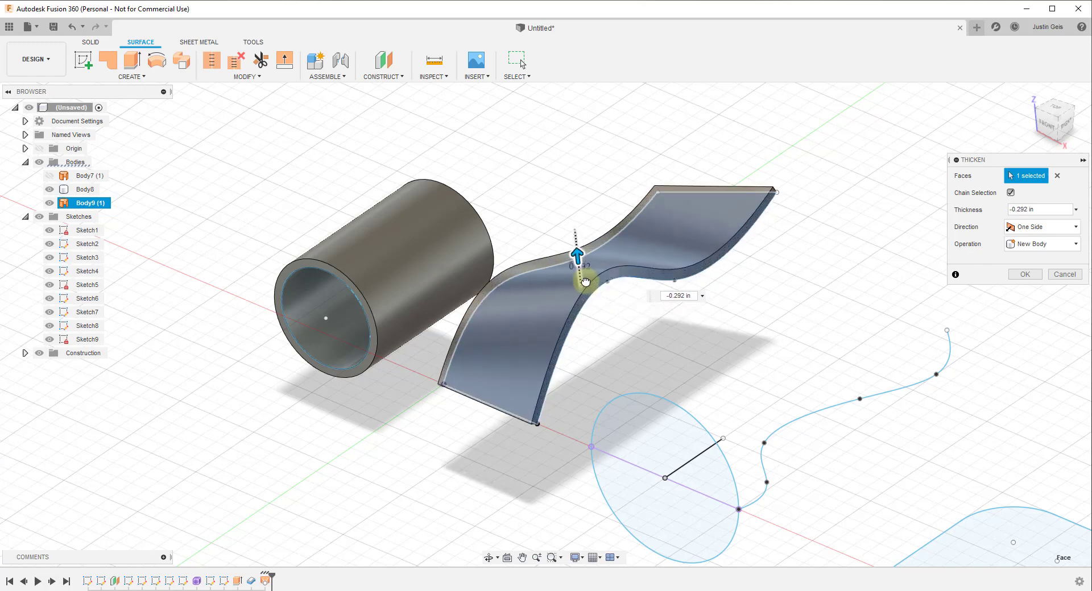
{"action": "left_click_drag", "start_coordinate": [585, 282], "coordinate": [590, 288]}
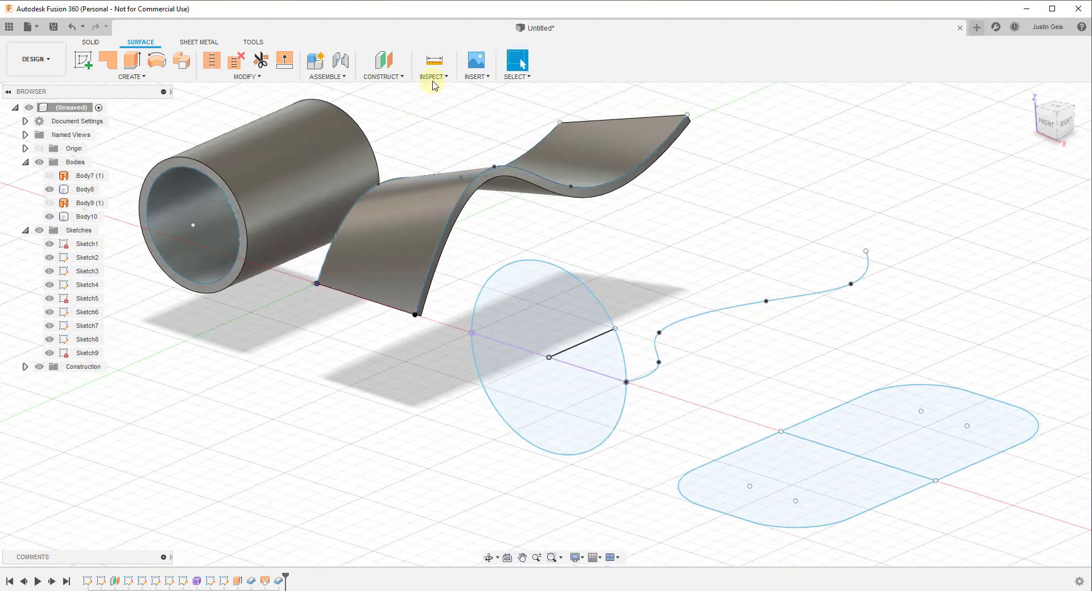
{"action": "left_click", "coordinate": [432, 60]}
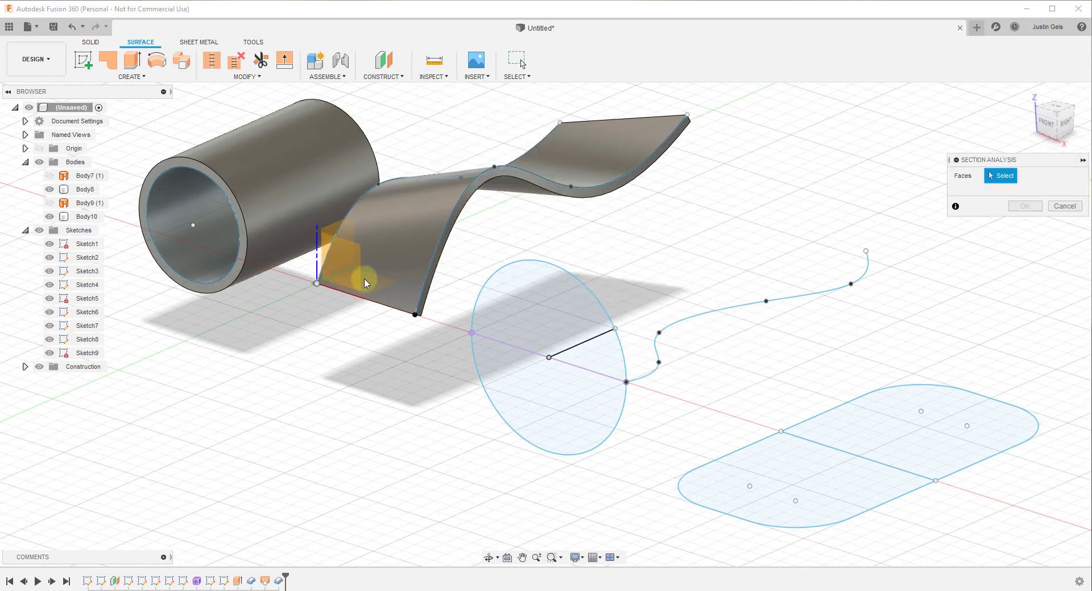
{"action": "left_click", "coordinate": [365, 283]}
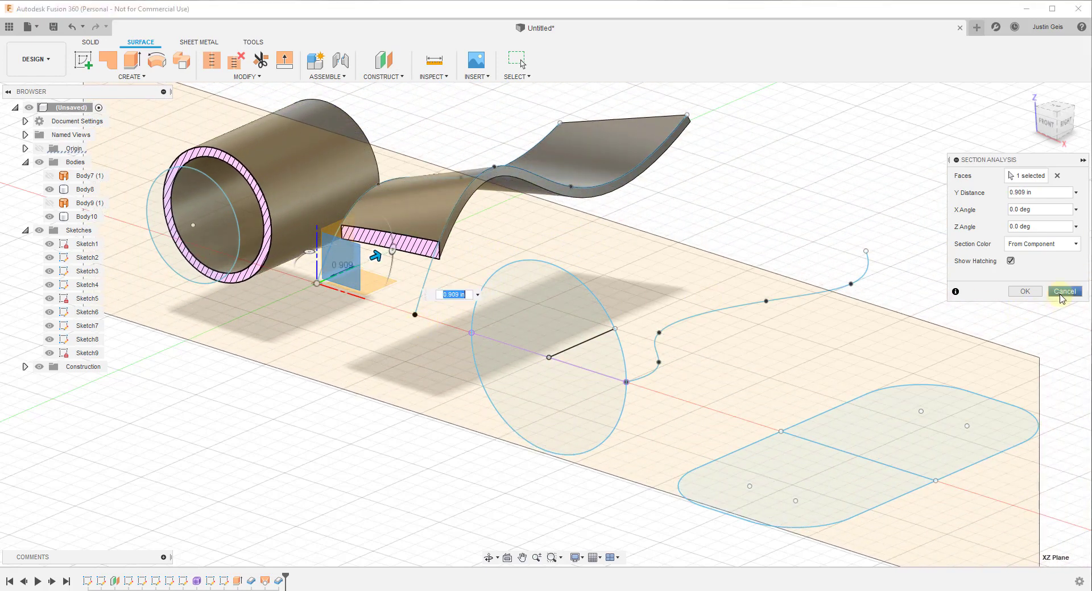
{"action": "left_click", "coordinate": [1064, 292]}
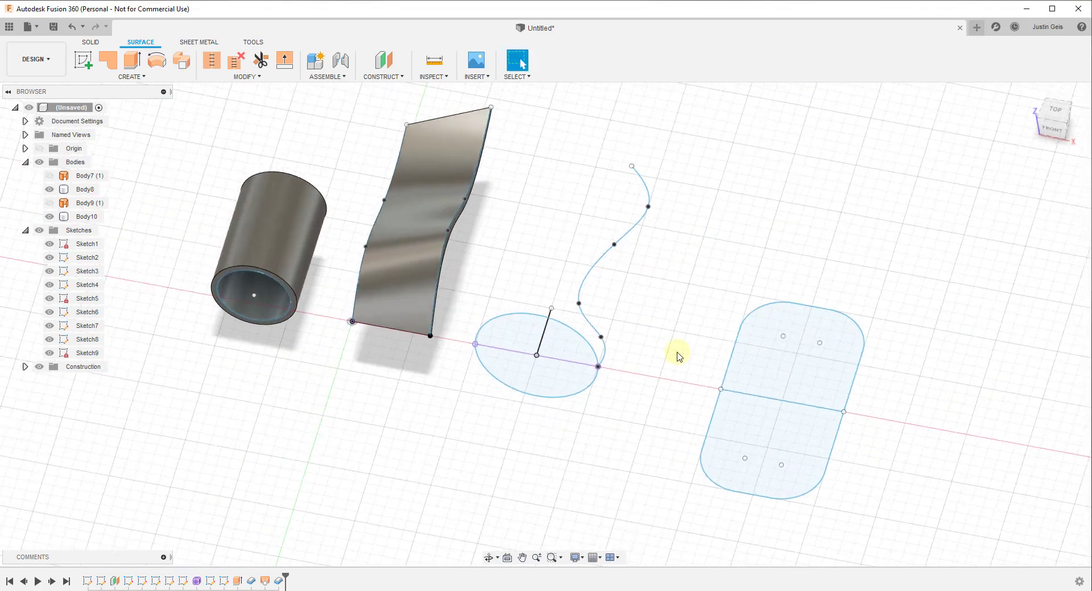
{"action": "mouse_move", "coordinate": [618, 355]}
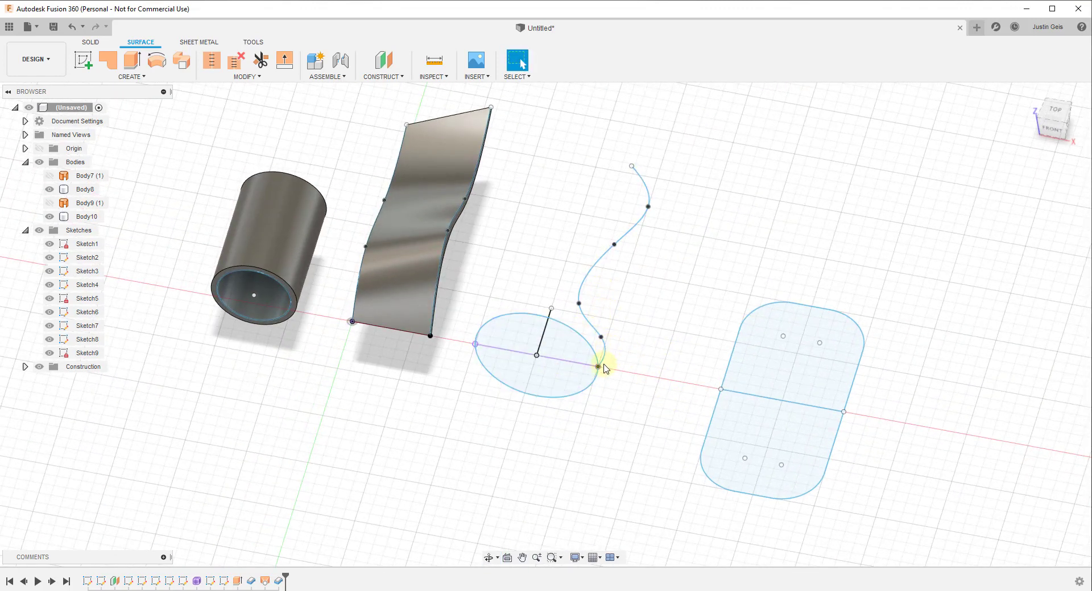
Revolve the spline profile a full 360° around its axis line into a bulb surface.
{"action": "left_click", "coordinate": [132, 75]}
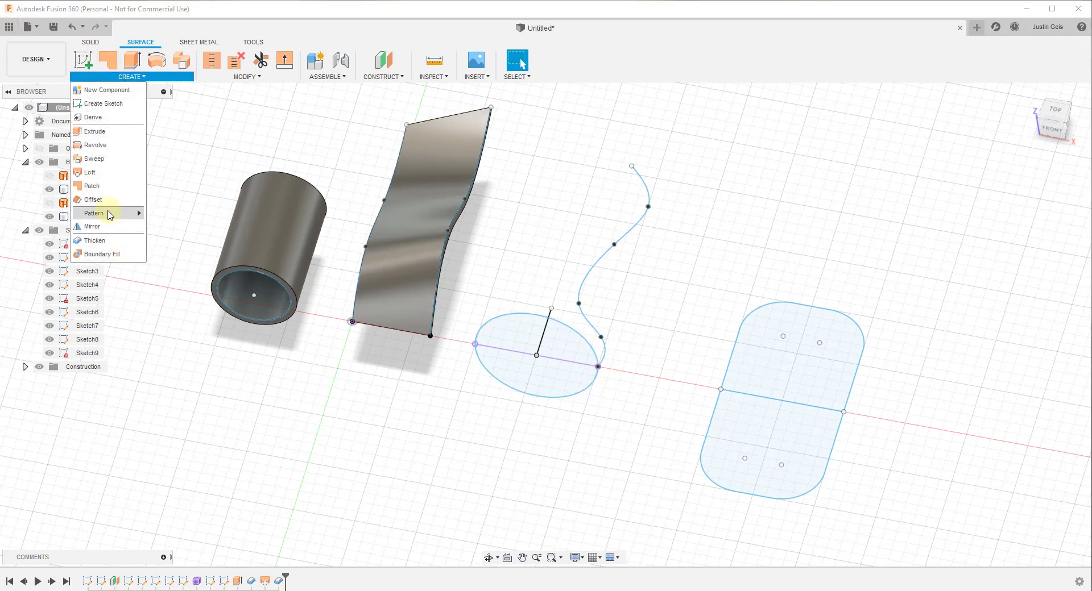
{"action": "mouse_move", "coordinate": [161, 46]}
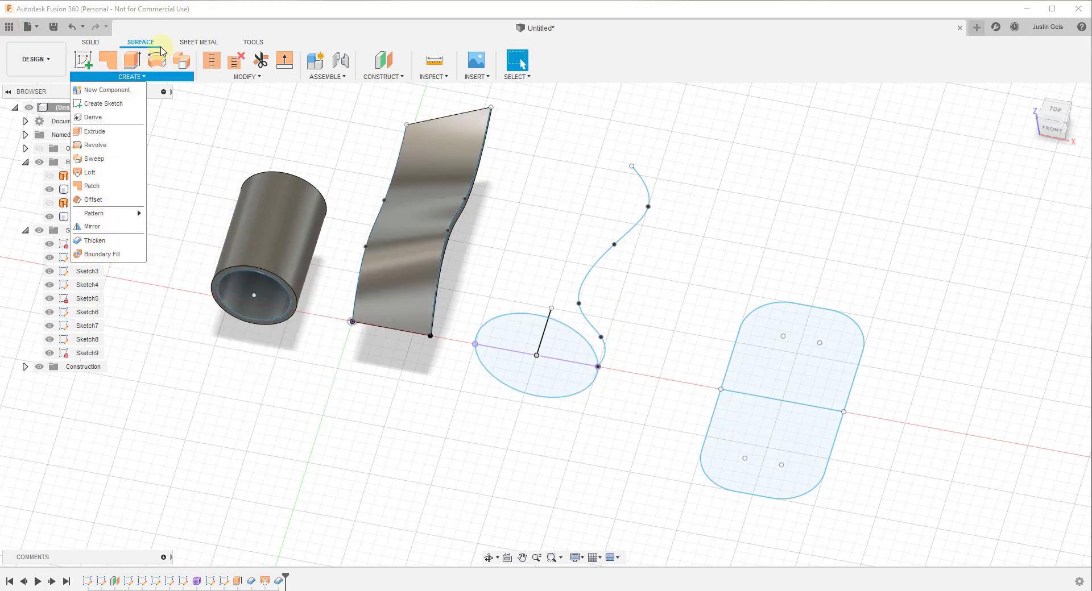
{"action": "left_click", "coordinate": [82, 145]}
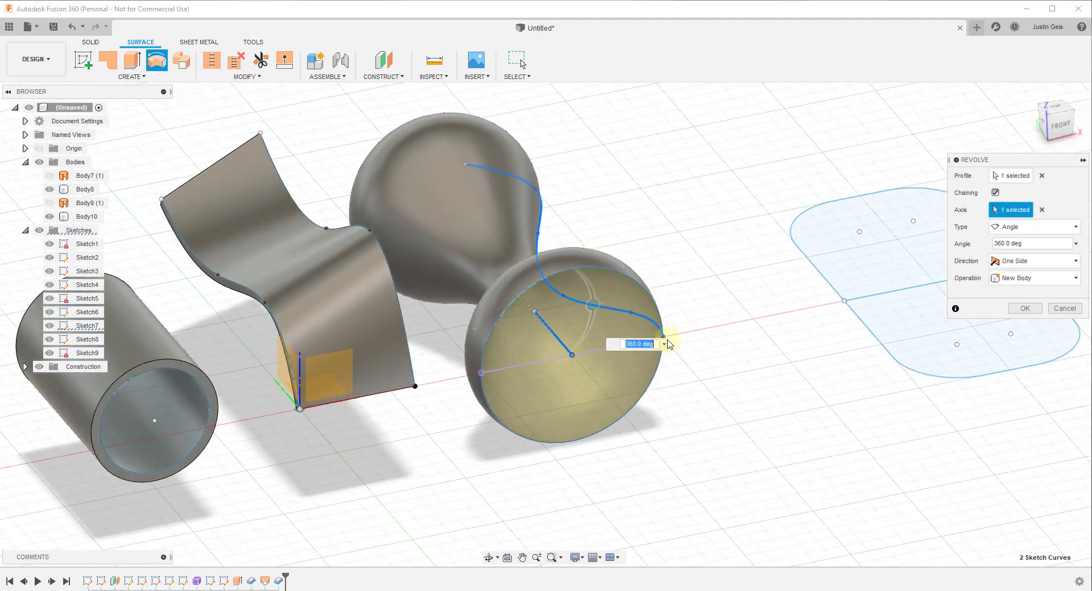
{"action": "left_click", "coordinate": [1025, 308]}
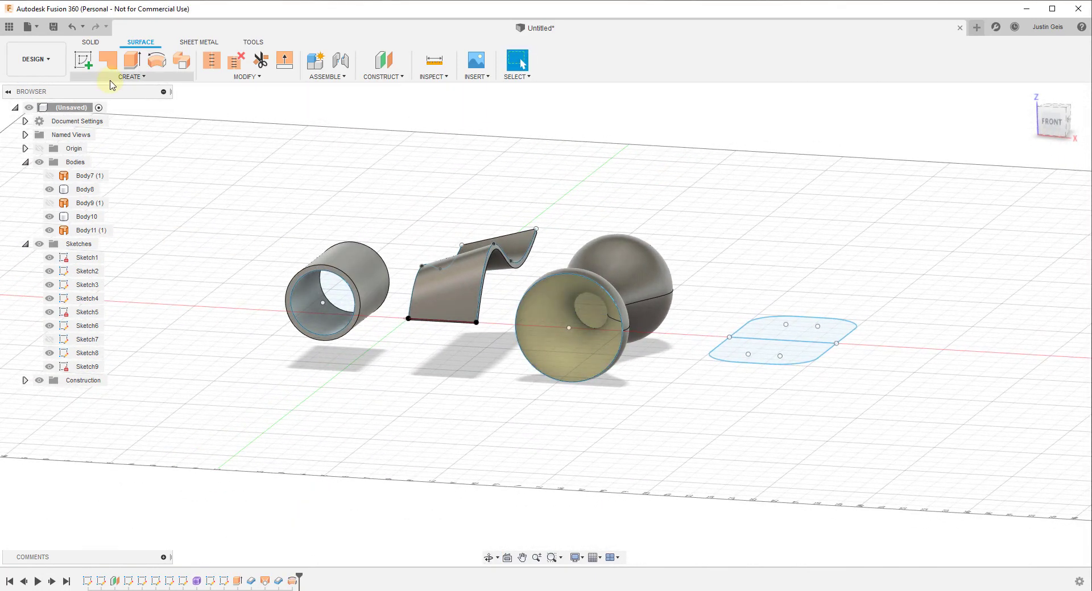
Thicken the vase face with a thickness of about -0.385 in.
{"action": "left_click", "coordinate": [132, 62]}
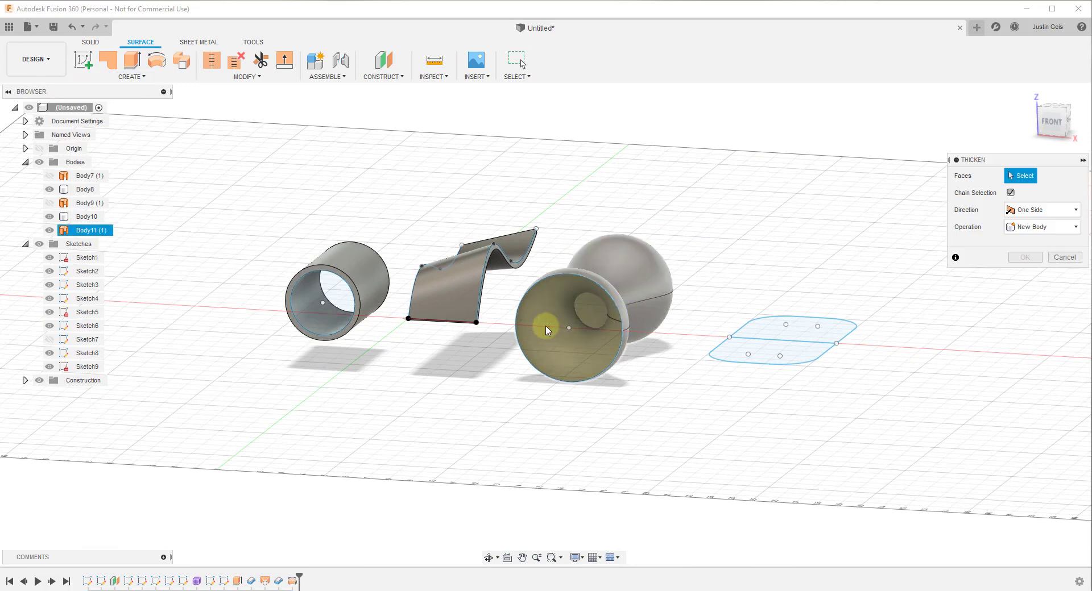
{"action": "left_click", "coordinate": [544, 329]}
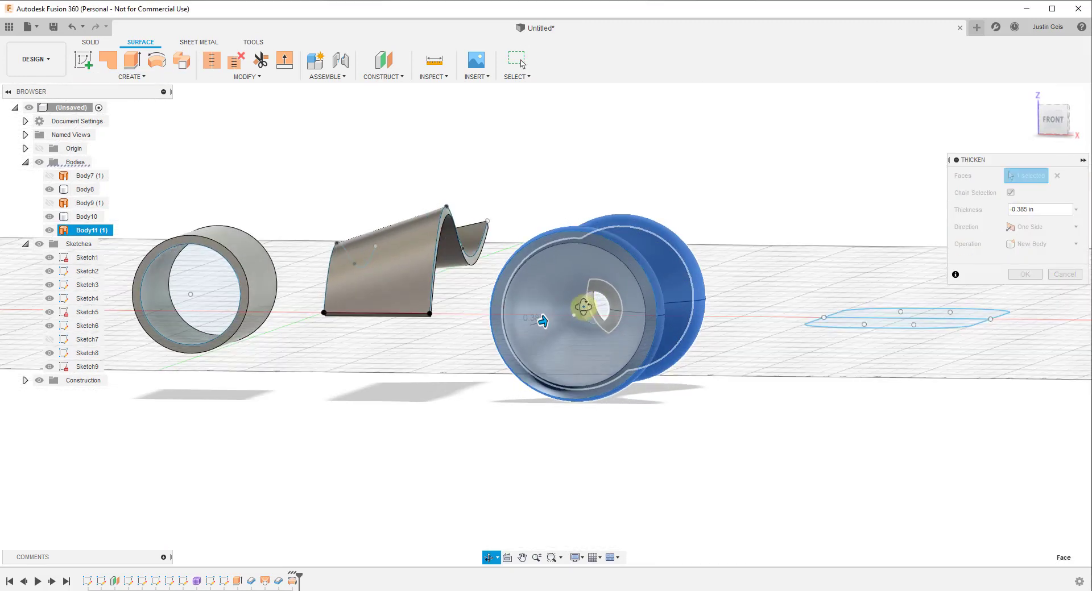
{"action": "left_click", "coordinate": [542, 323]}
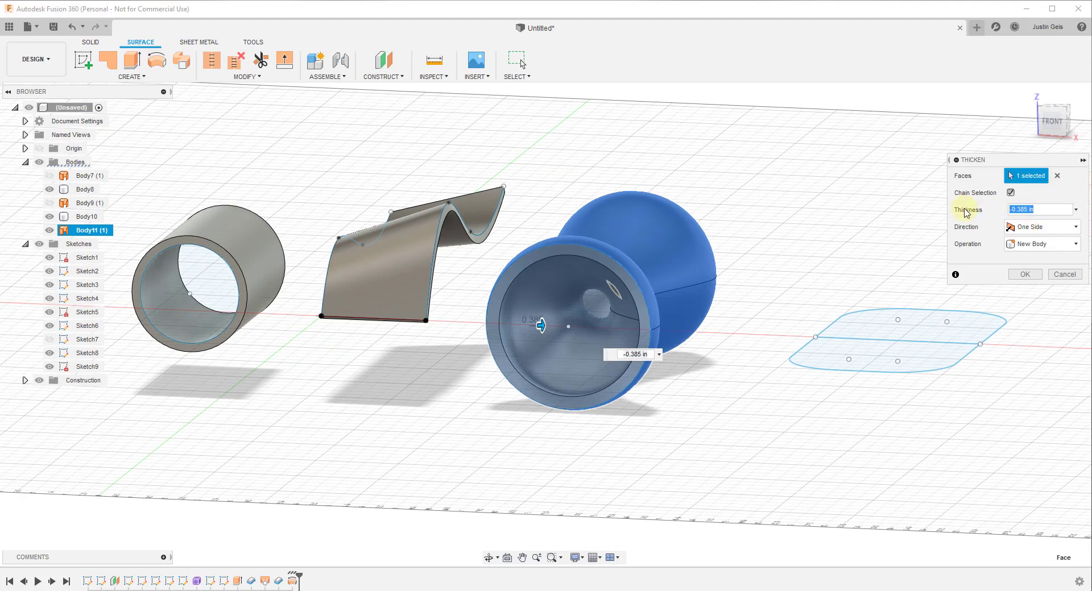
{"action": "left_click", "coordinate": [1025, 274]}
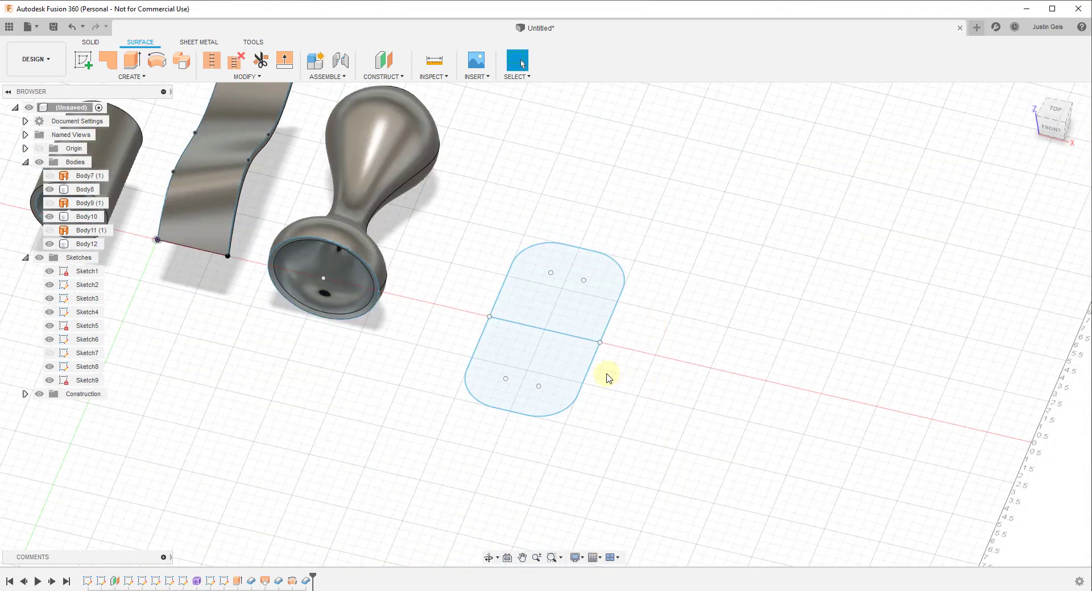
{"action": "mouse_move", "coordinate": [516, 362]}
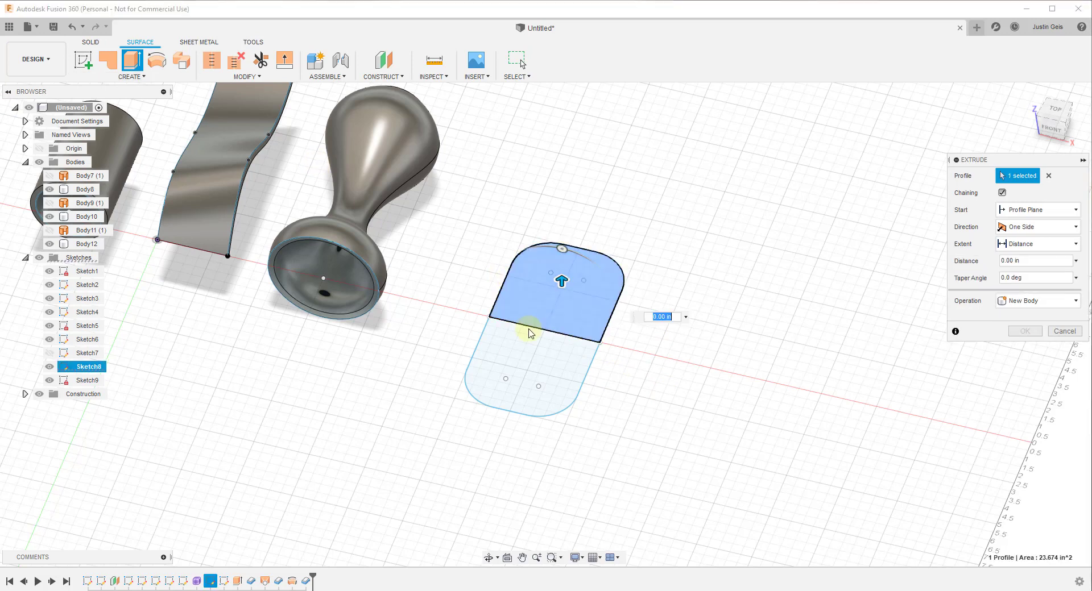
Extrude the rounded-rectangle profile into surface walls and patch the open bottom.
{"action": "left_click_drag", "start_coordinate": [562, 281], "coordinate": [527, 313]}
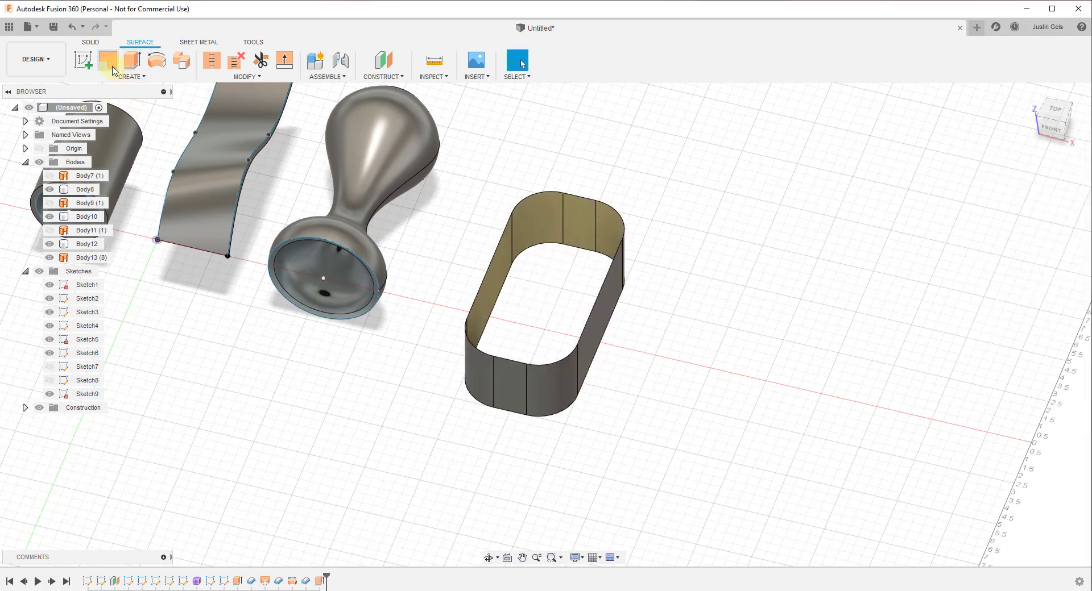
{"action": "left_click", "coordinate": [107, 60]}
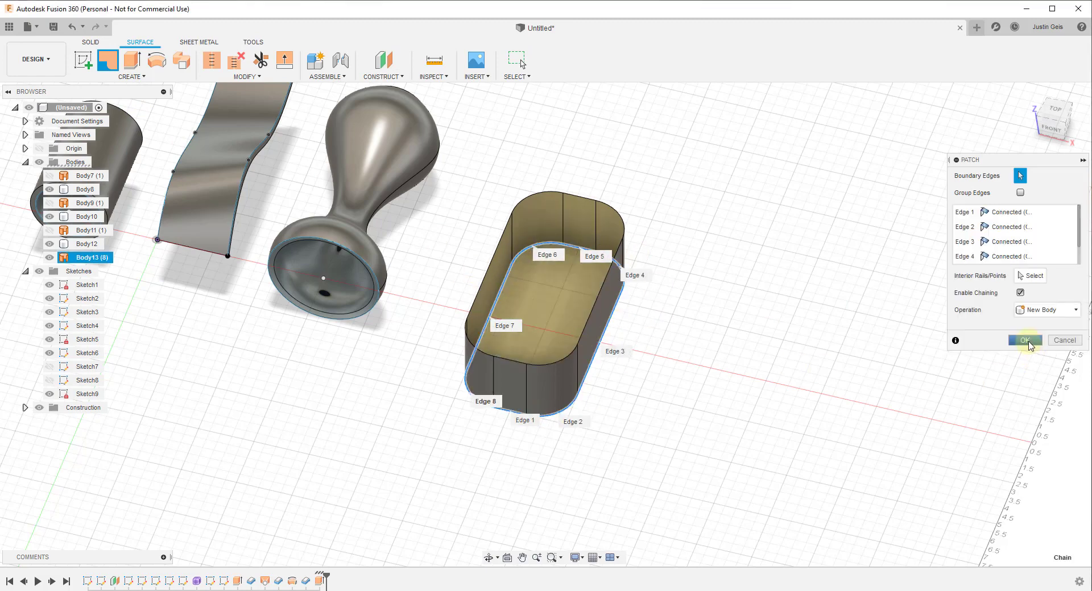
{"action": "left_click", "coordinate": [1024, 340]}
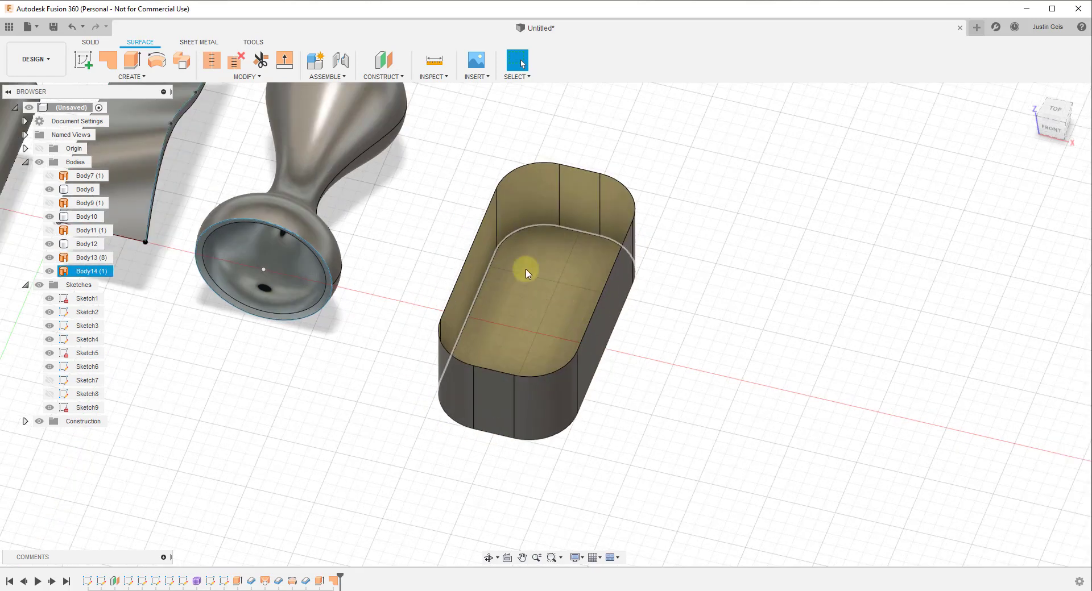
Thicken the tray's four faces inward, adjusting the arrow until the walls are thin.
{"action": "left_click", "coordinate": [130, 76]}
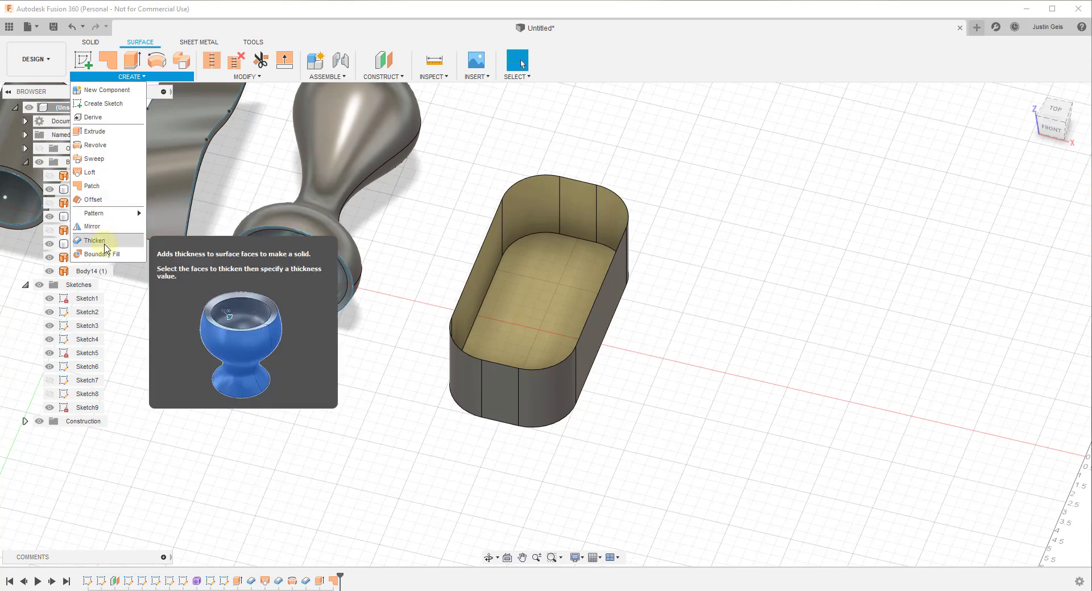
{"action": "left_click", "coordinate": [95, 241]}
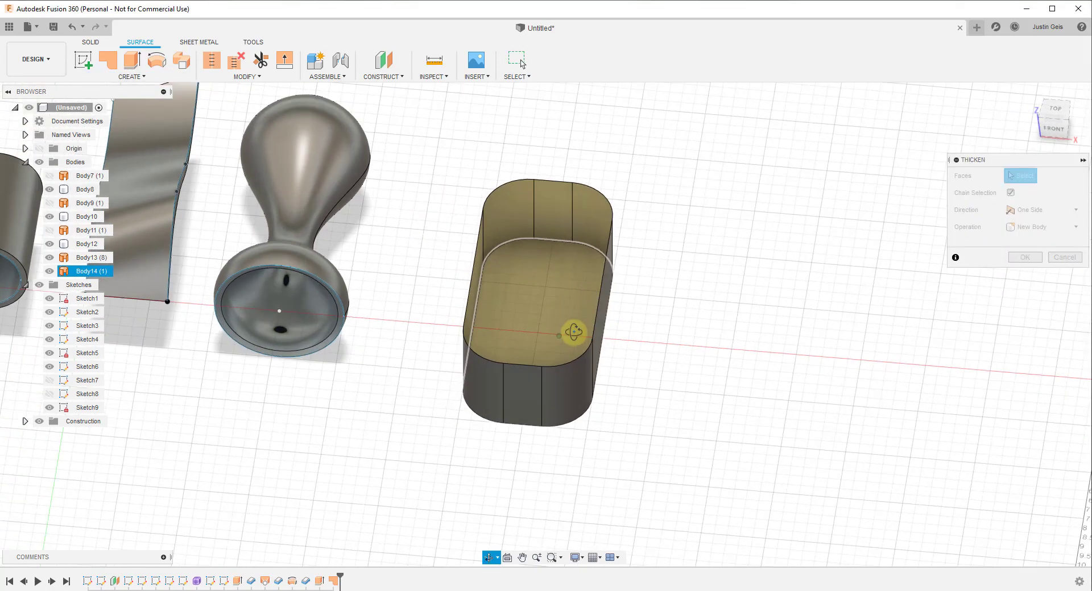
{"action": "left_click", "coordinate": [533, 328]}
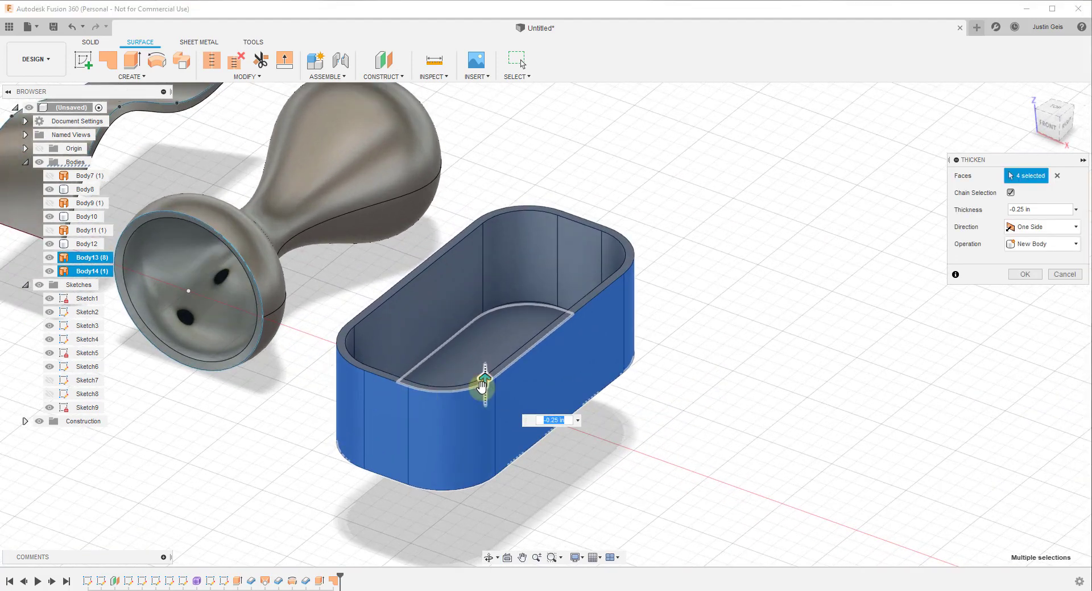
{"action": "left_click_drag", "start_coordinate": [483, 381], "coordinate": [485, 427]}
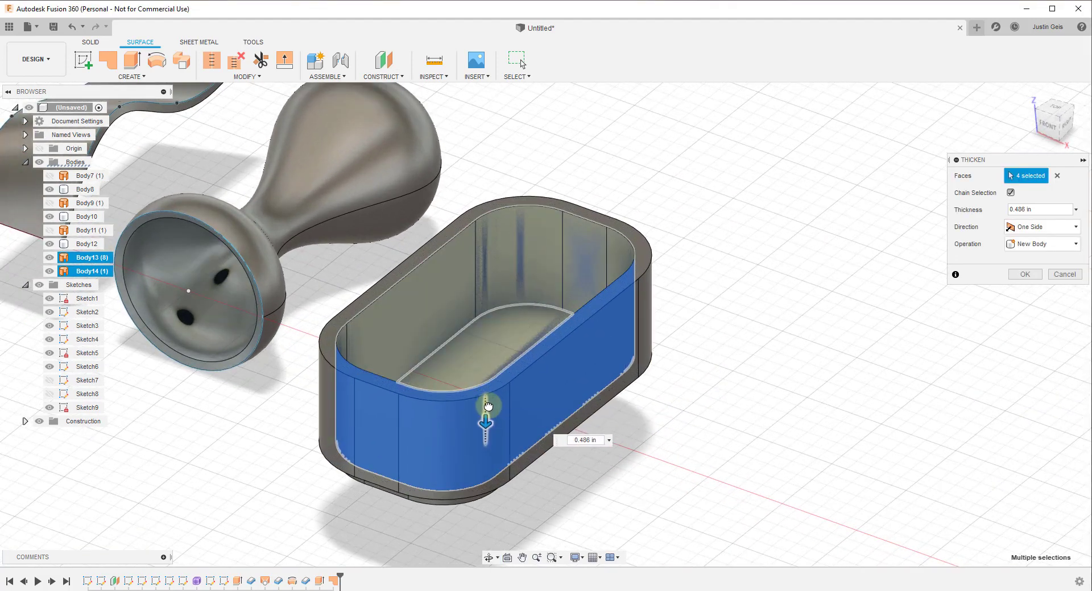
{"action": "left_click_drag", "start_coordinate": [485, 418], "coordinate": [485, 362]}
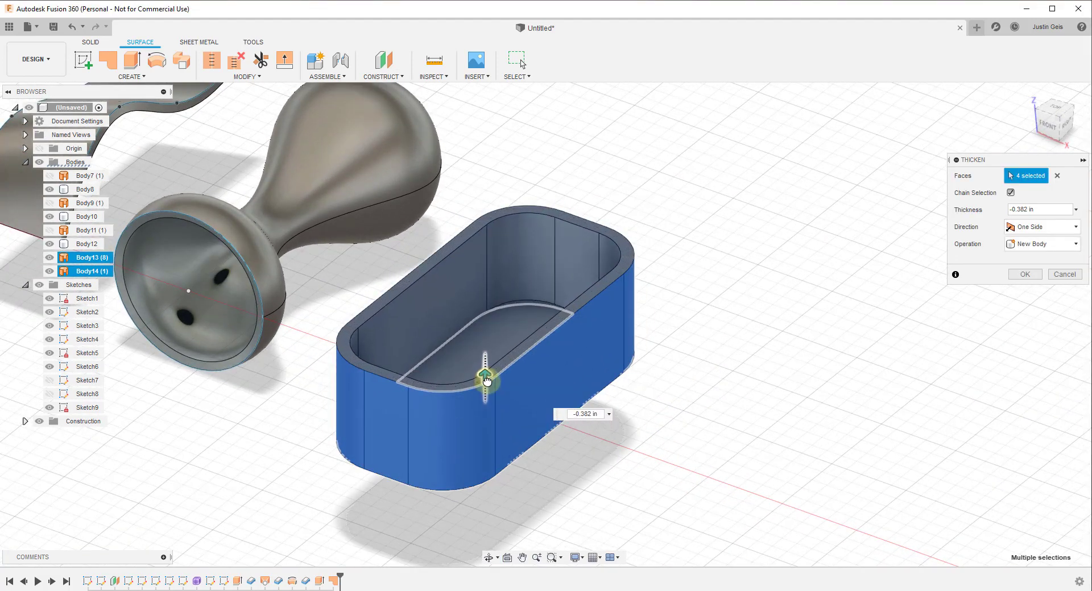
{"action": "left_click_drag", "start_coordinate": [484, 379], "coordinate": [494, 365]}
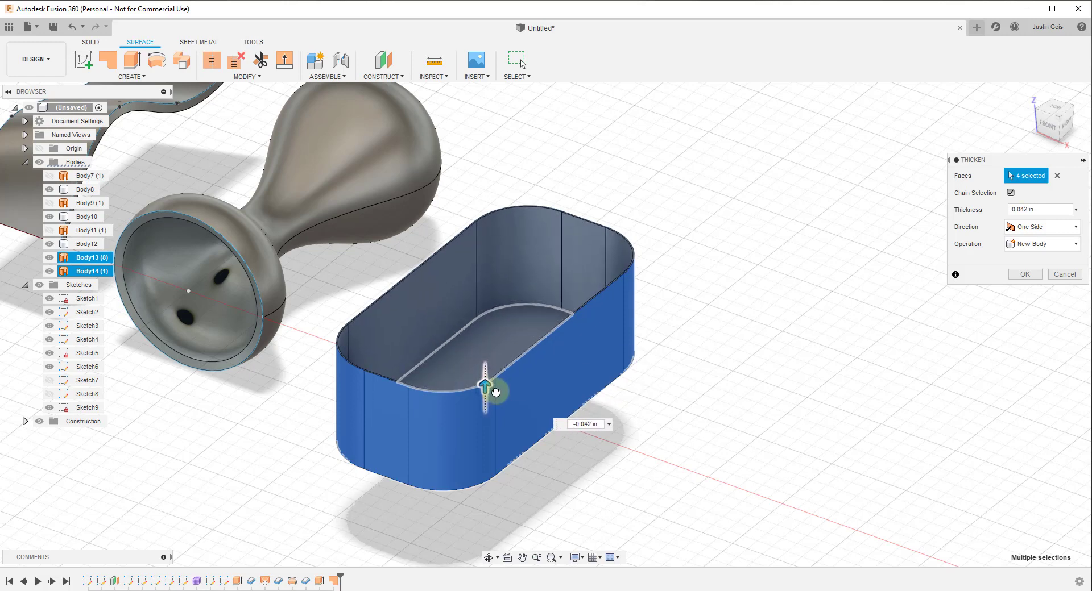
{"action": "left_click_drag", "start_coordinate": [487, 387], "coordinate": [484, 382]}
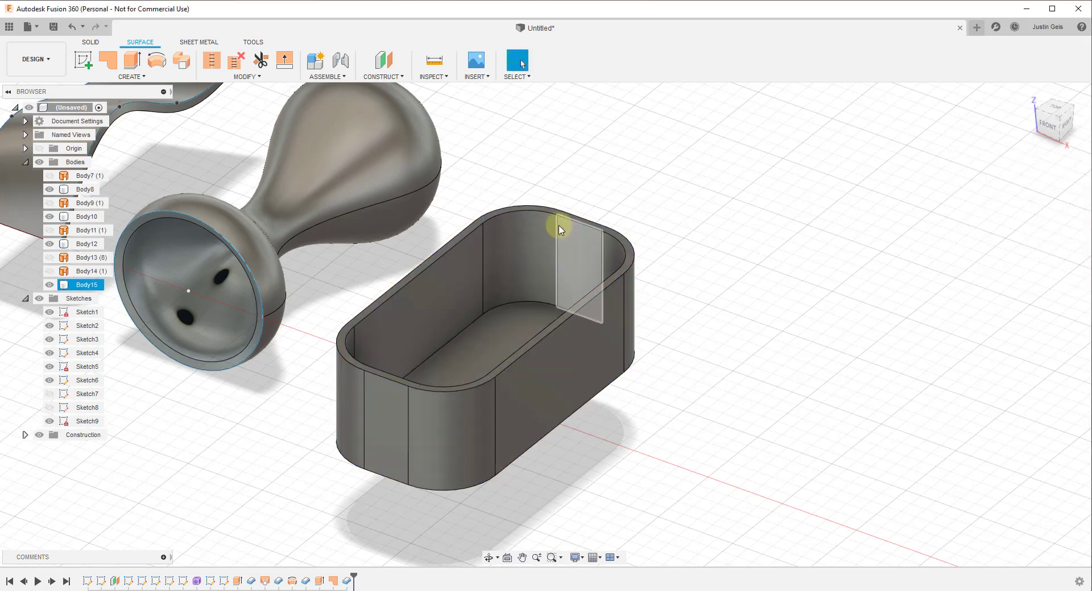
Run Section Analysis and drag the cut plane through the tray's middle.
{"action": "left_click", "coordinate": [434, 76]}
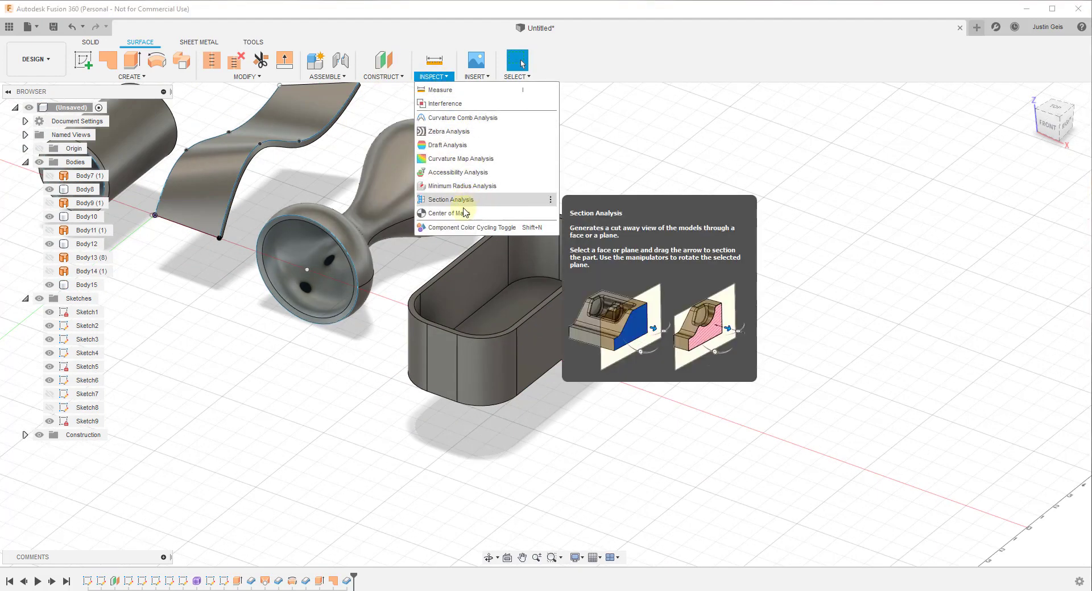
{"action": "left_click", "coordinate": [449, 199]}
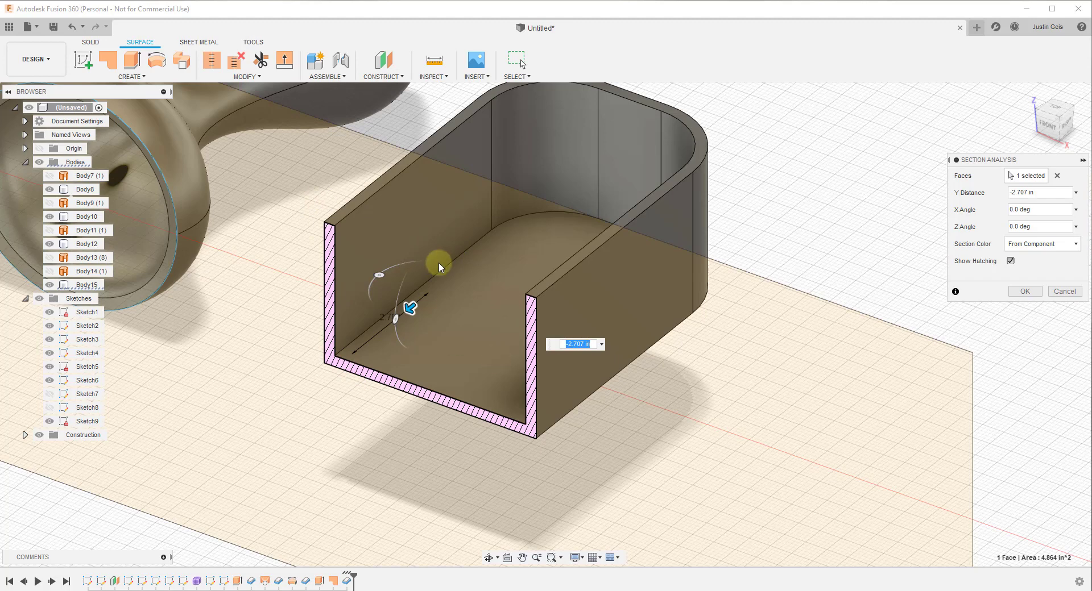
{"action": "left_click_drag", "start_coordinate": [439, 264], "coordinate": [424, 303]}
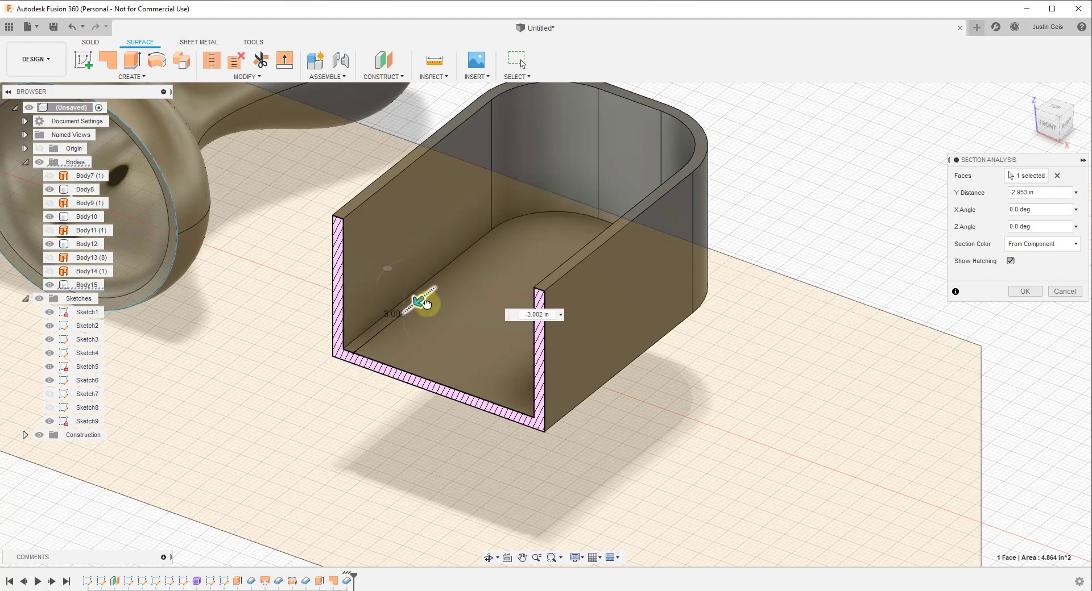
{"action": "left_click_drag", "start_coordinate": [418, 303], "coordinate": [466, 271]}
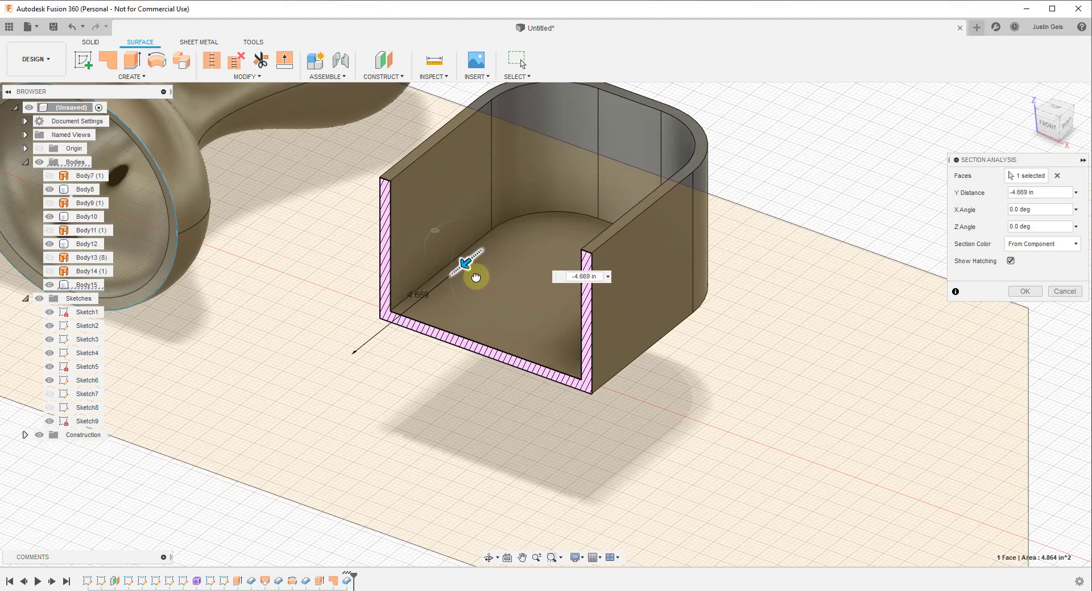
{"action": "left_click_drag", "start_coordinate": [475, 277], "coordinate": [493, 281]}
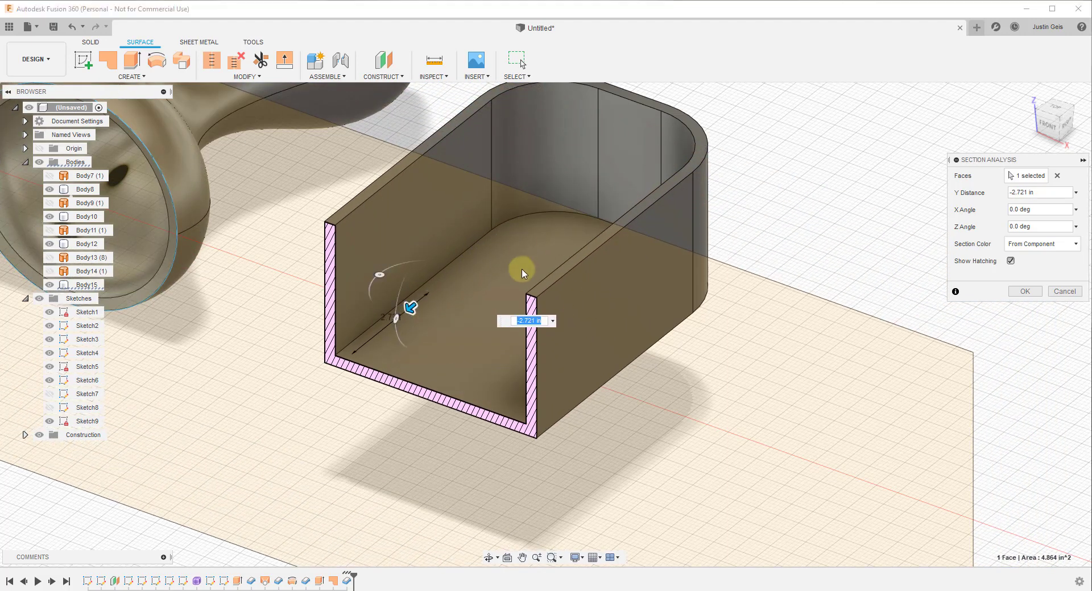
{"action": "mouse_move", "coordinate": [963, 351]}
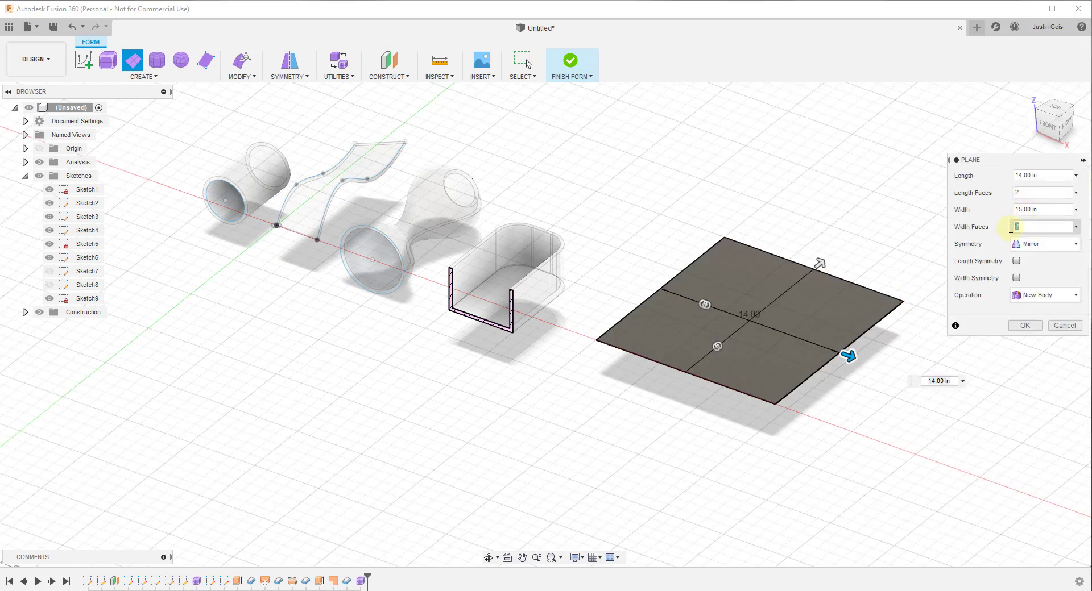
Give the T-spline plane 8 width faces, pull the front row of faces down, and finish.
{"action": "type", "text": "8"}
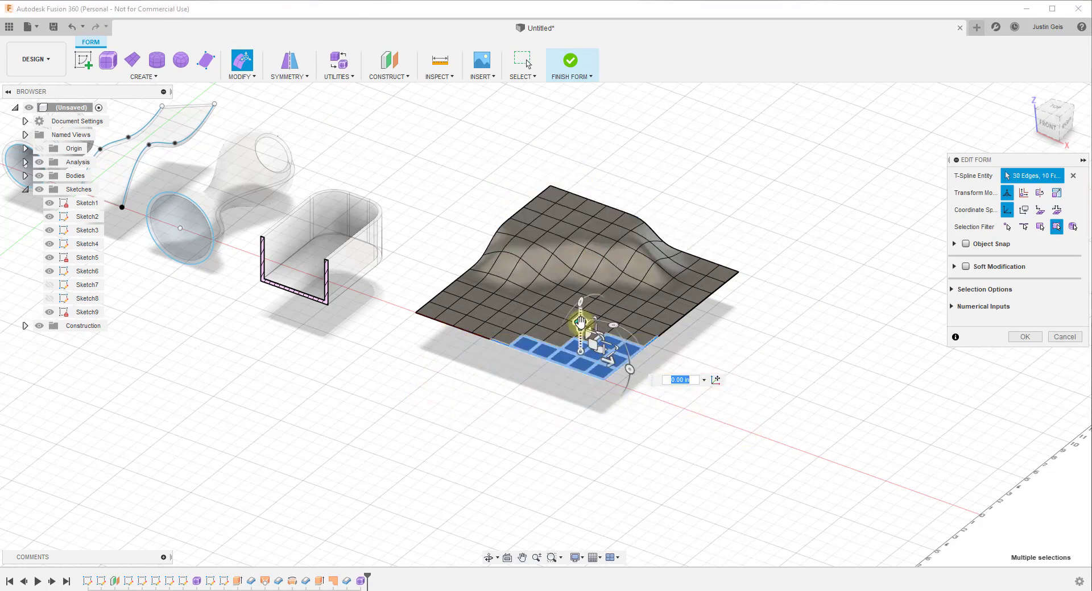
{"action": "left_click_drag", "start_coordinate": [579, 320], "coordinate": [580, 344]}
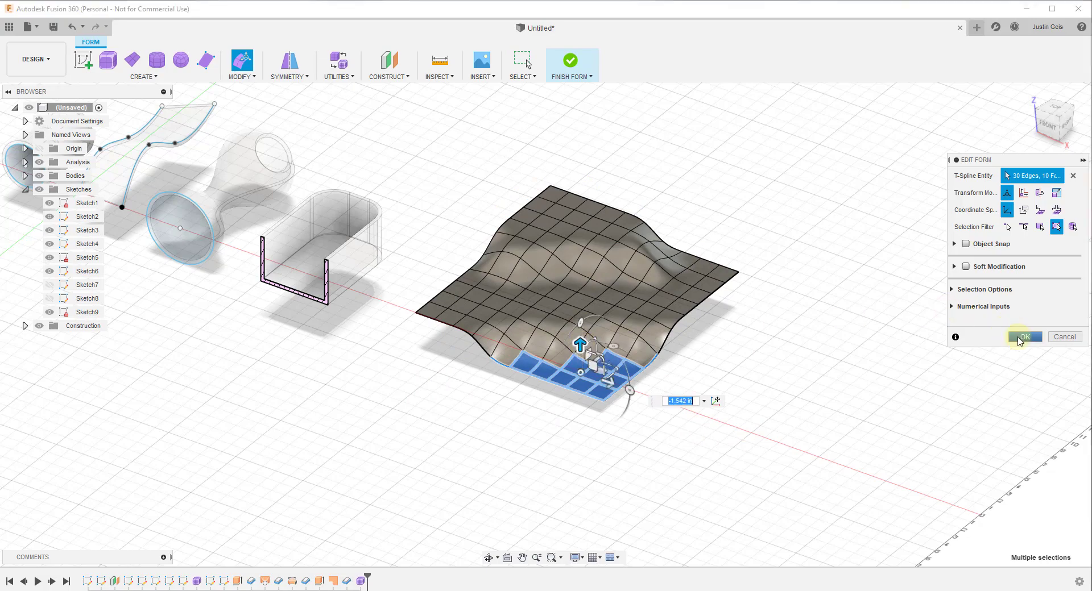
{"action": "left_click", "coordinate": [1024, 337]}
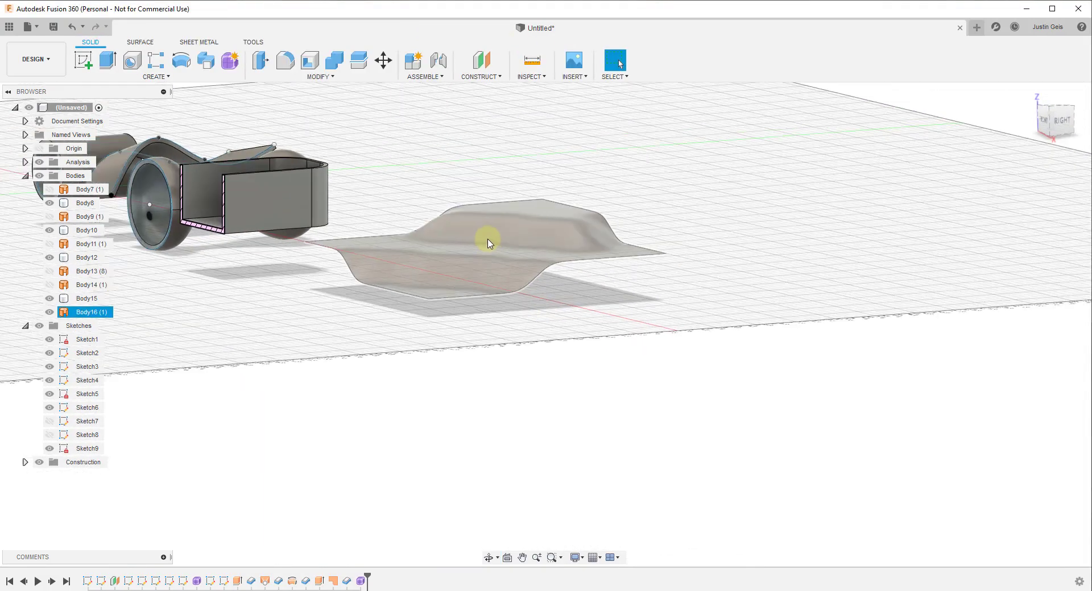
Start the Thicken feature from the Surface tab's Create menu for the draped surface.
{"action": "left_click", "coordinate": [139, 41]}
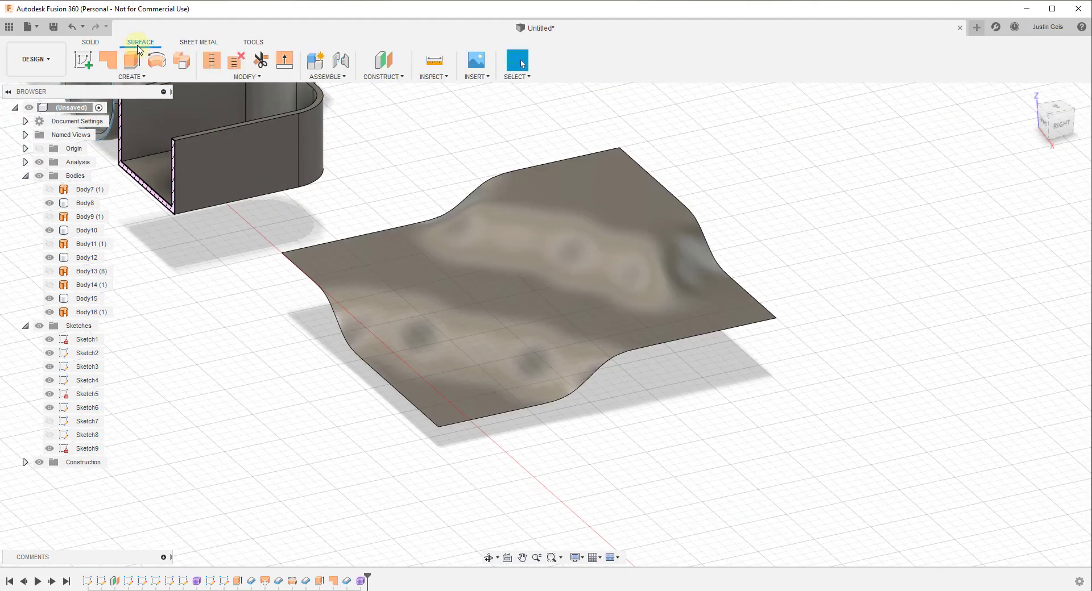
{"action": "left_click", "coordinate": [131, 75]}
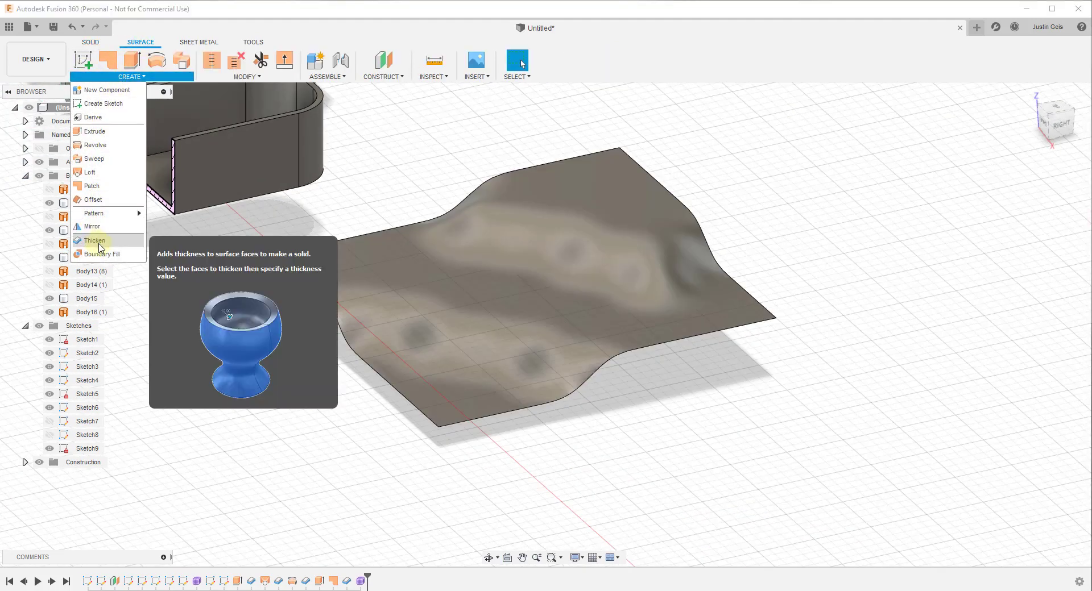
{"action": "left_click", "coordinate": [94, 241]}
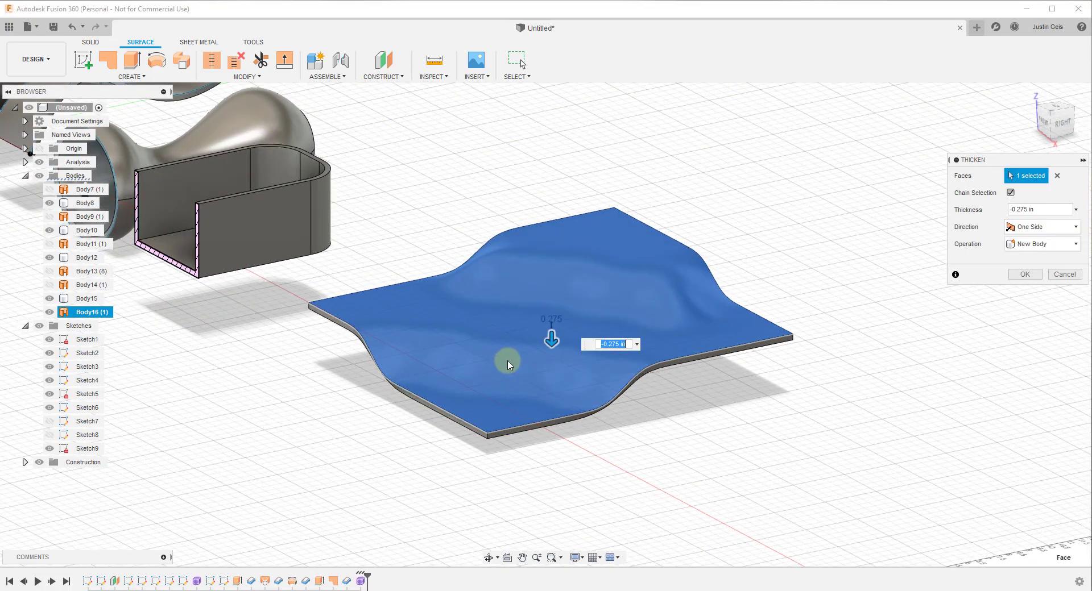
{"action": "mouse_move", "coordinate": [512, 363]}
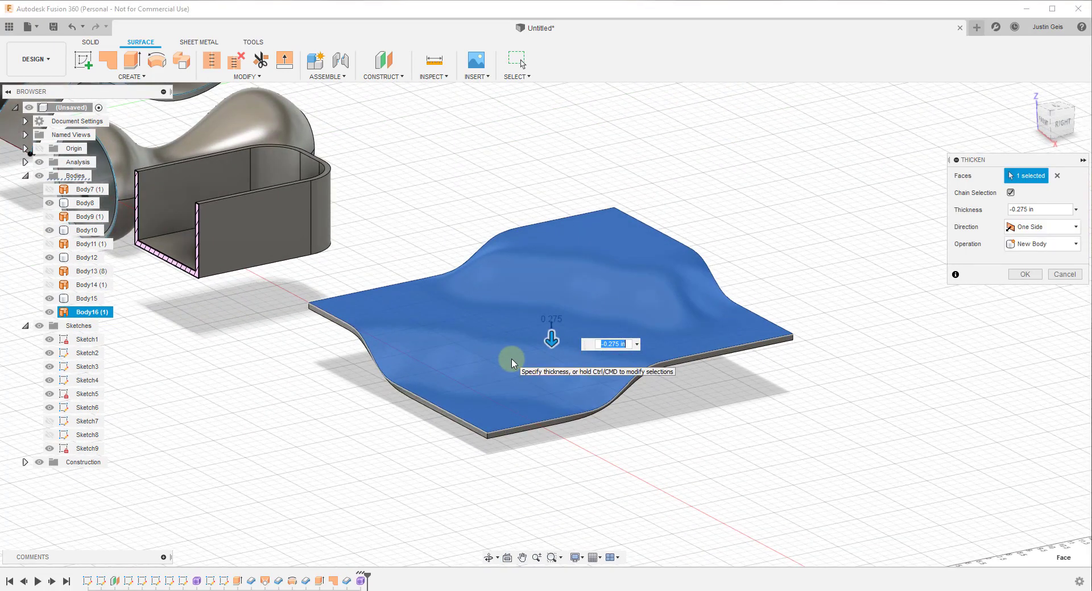